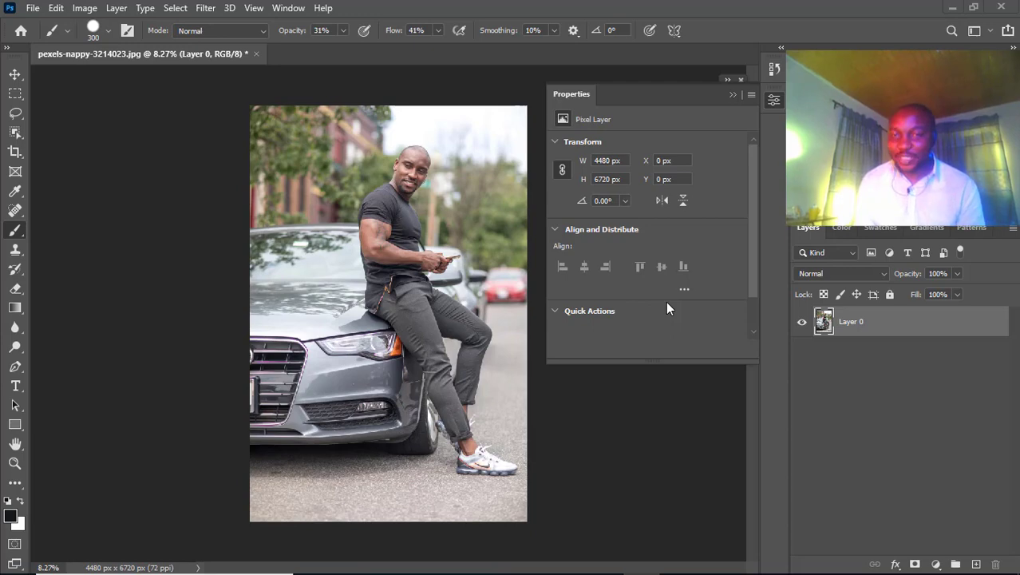
mouse_move(926, 476)
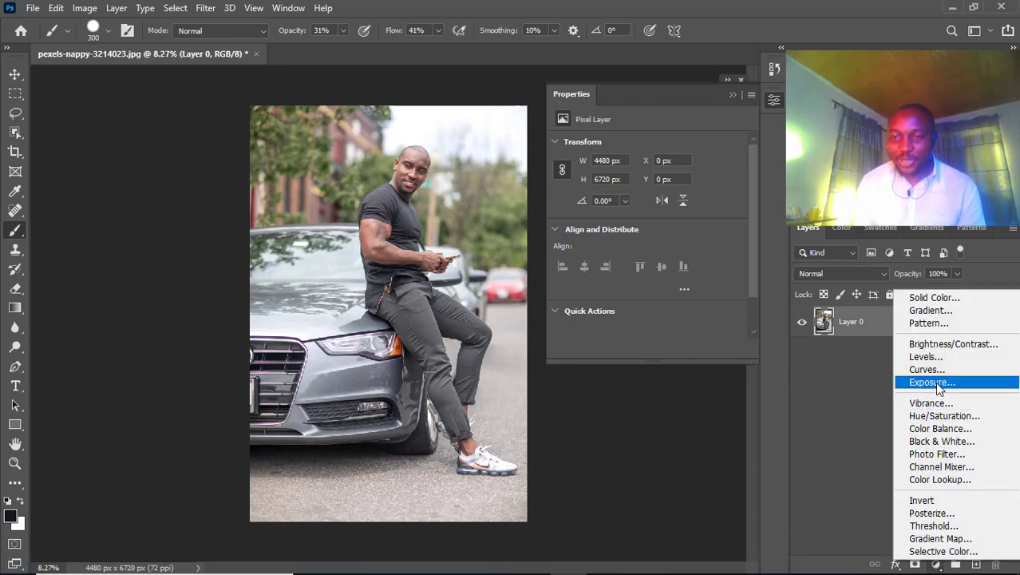
Add an Exposure adjustment layer above the photo and target its exposure settings.
left_click(929, 383)
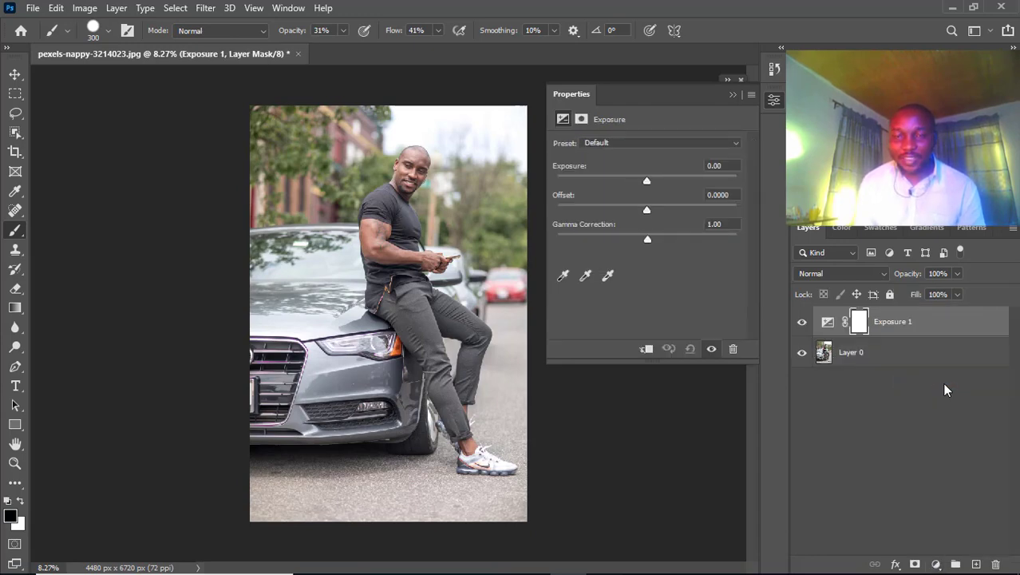
mouse_move(828, 339)
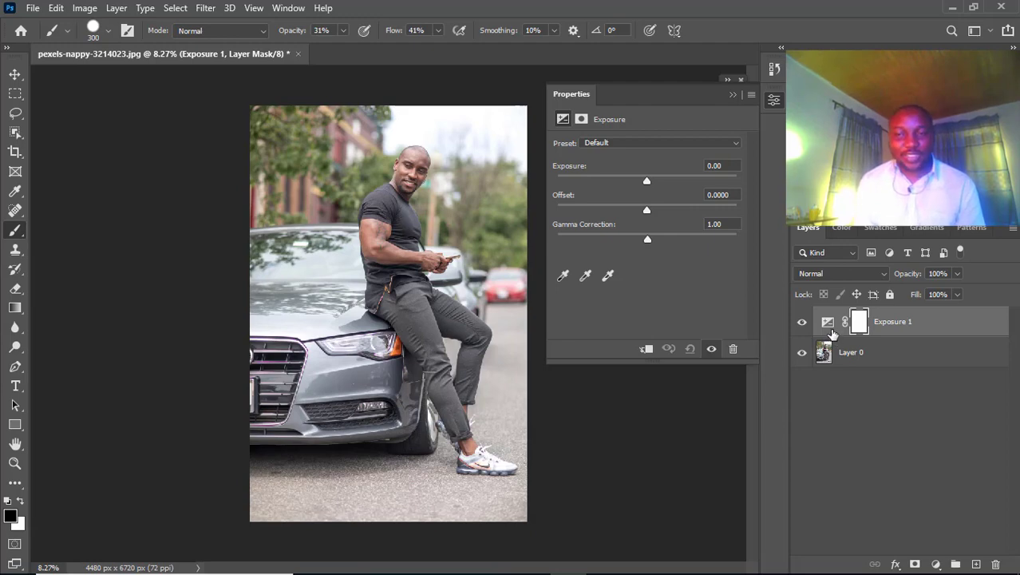
mouse_move(859, 322)
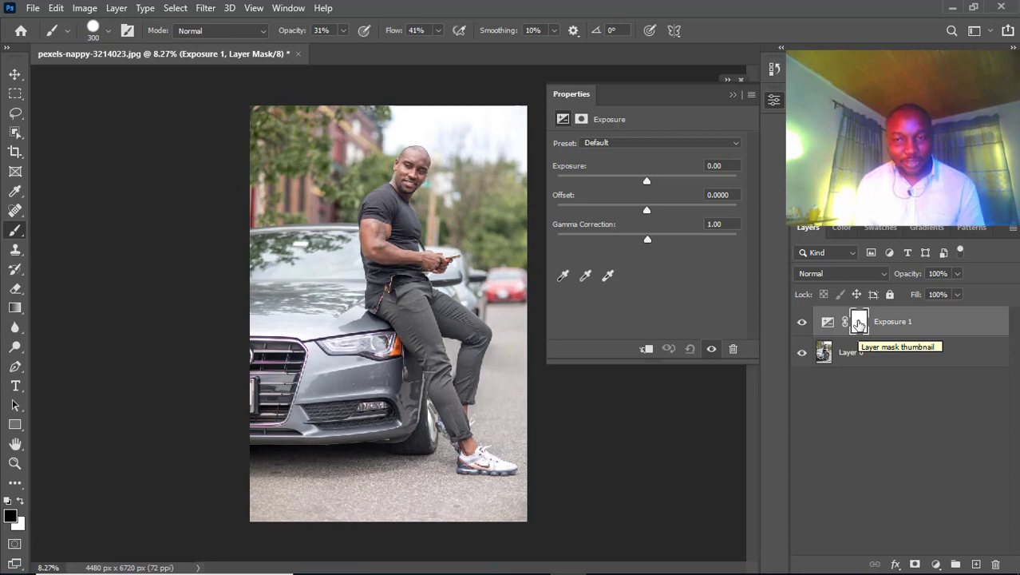
left_click(825, 323)
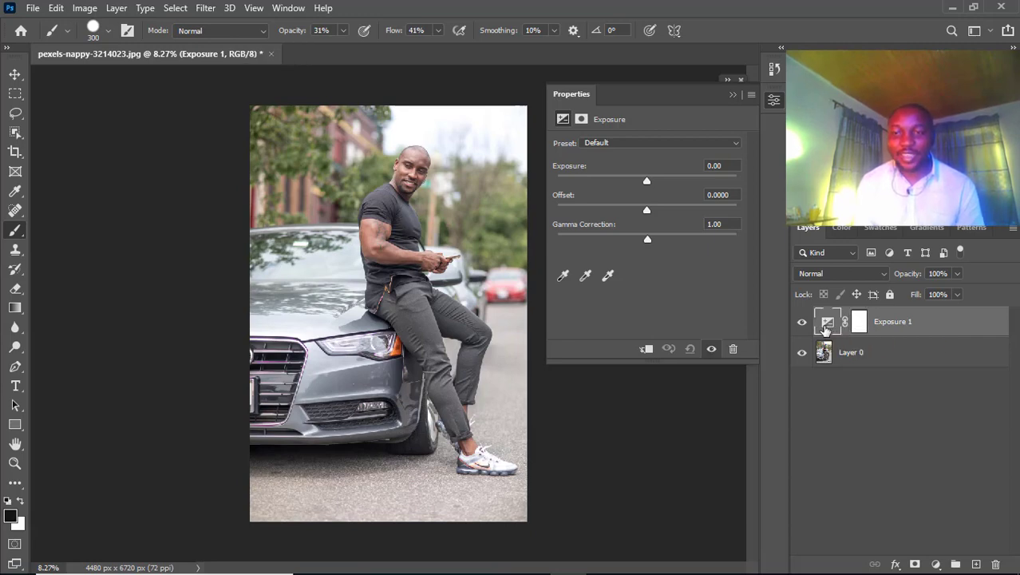
mouse_move(817, 322)
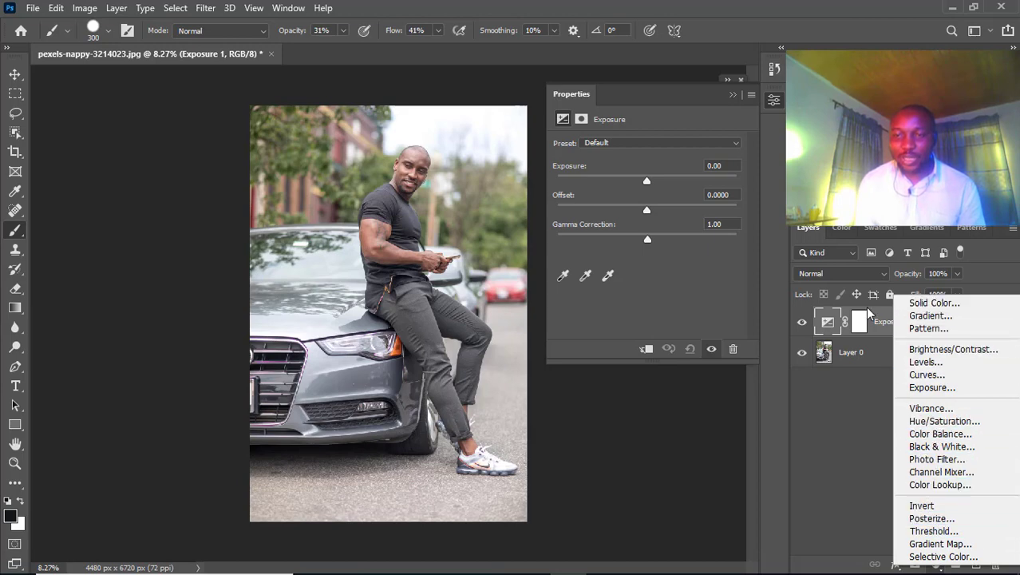
left_click(859, 322)
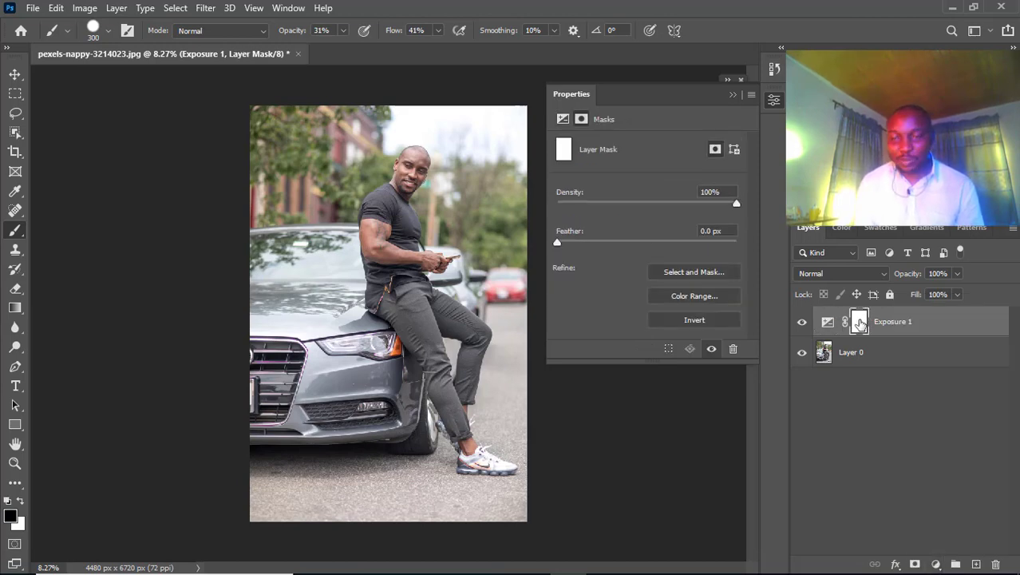
mouse_move(859, 323)
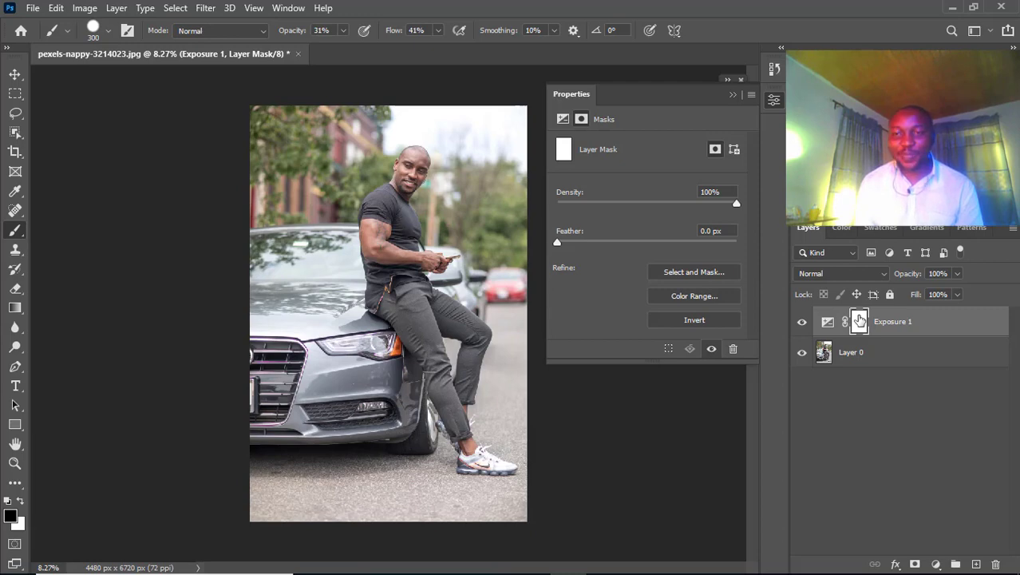
left_click(827, 322)
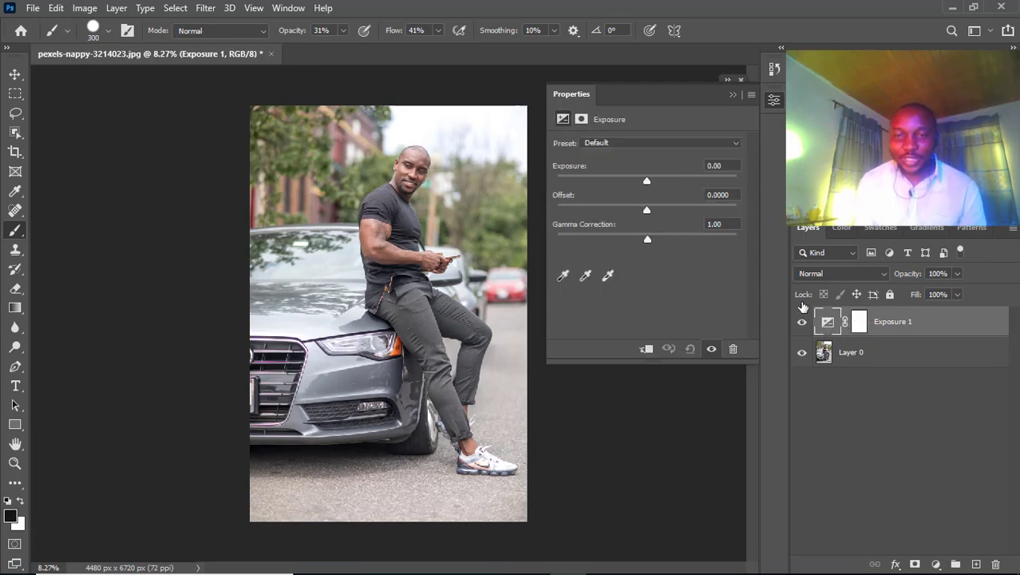
mouse_move(655, 194)
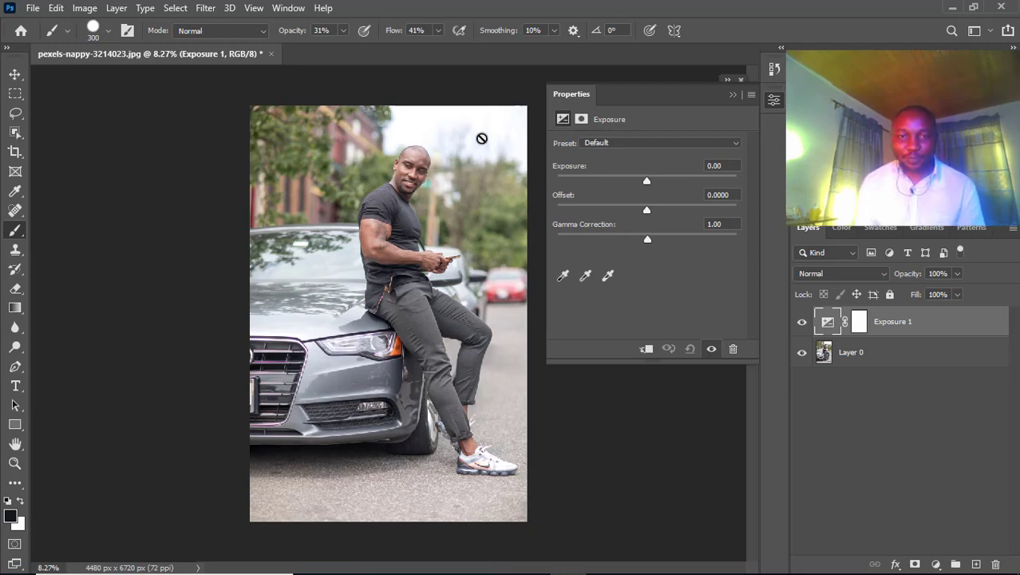
mouse_move(428, 142)
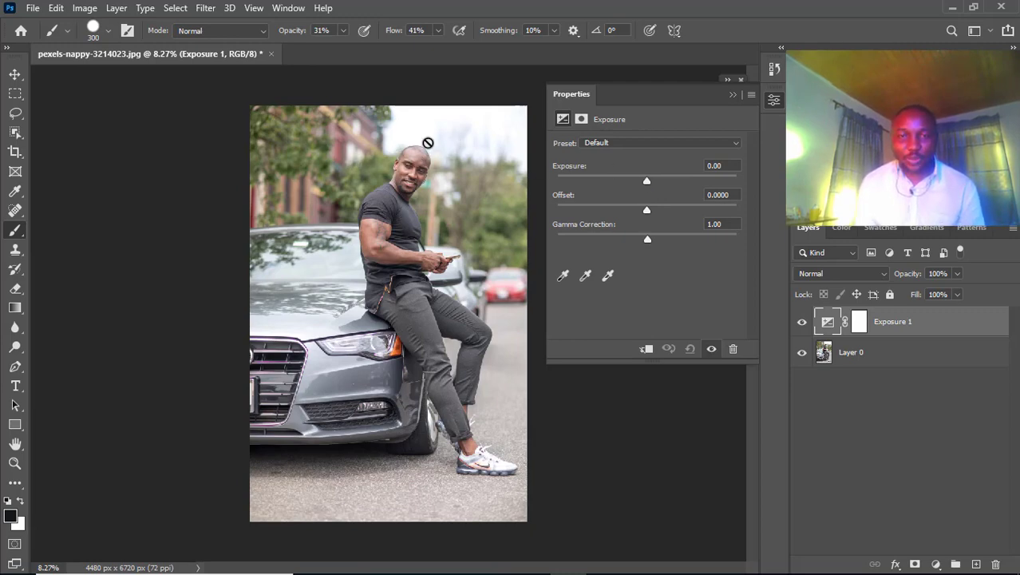
mouse_move(450, 163)
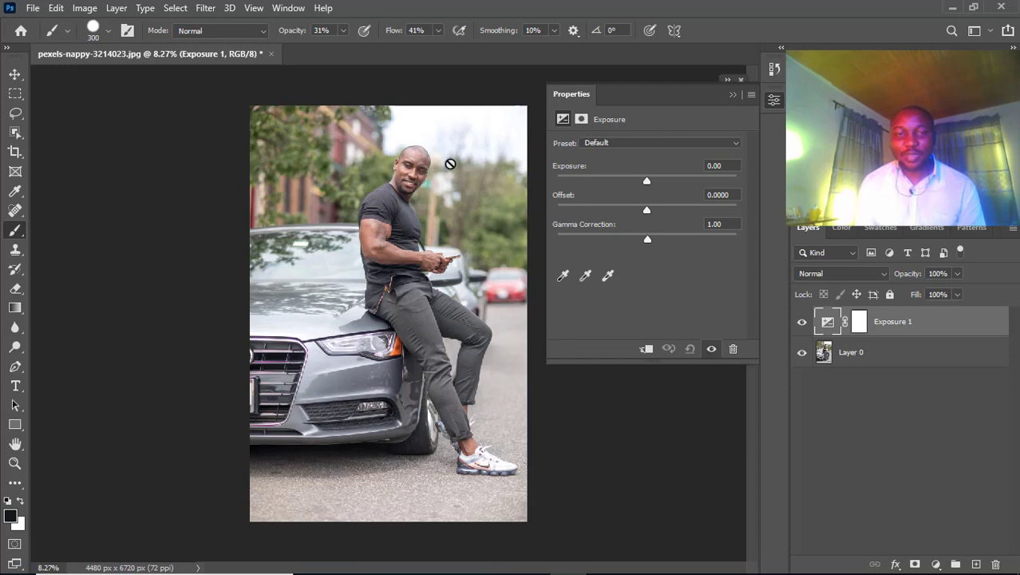
mouse_move(418, 175)
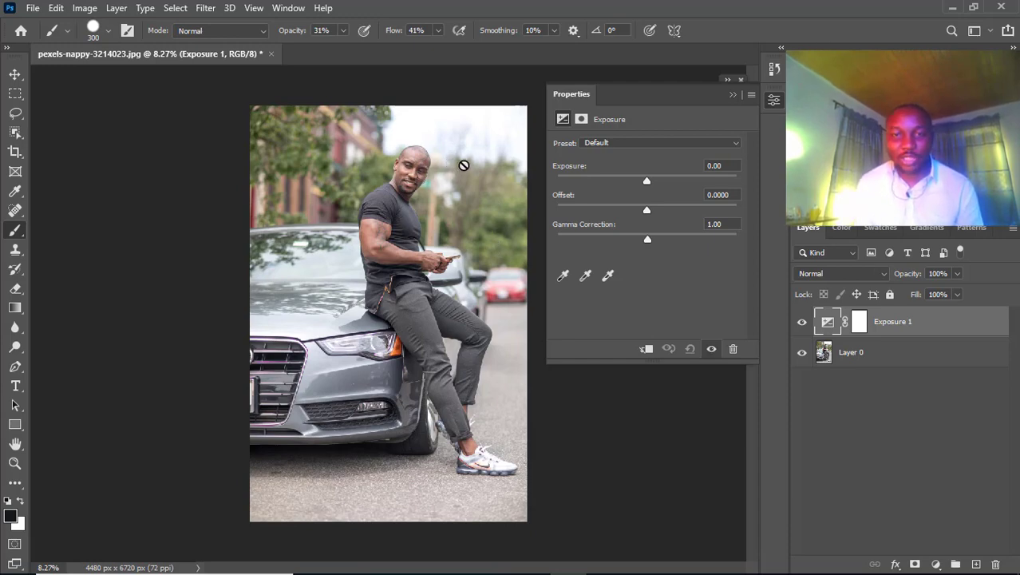
mouse_move(418, 138)
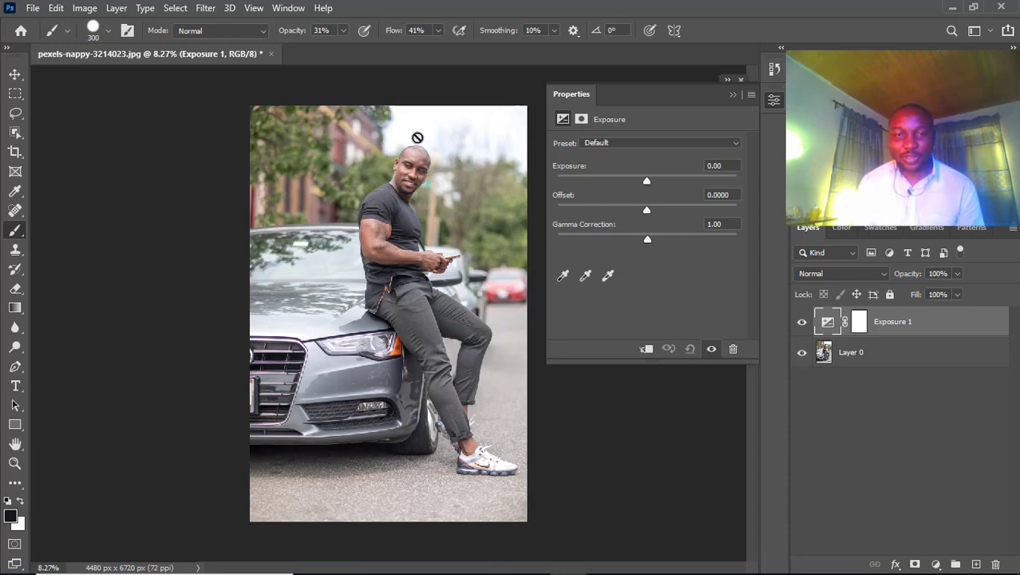
mouse_move(386, 274)
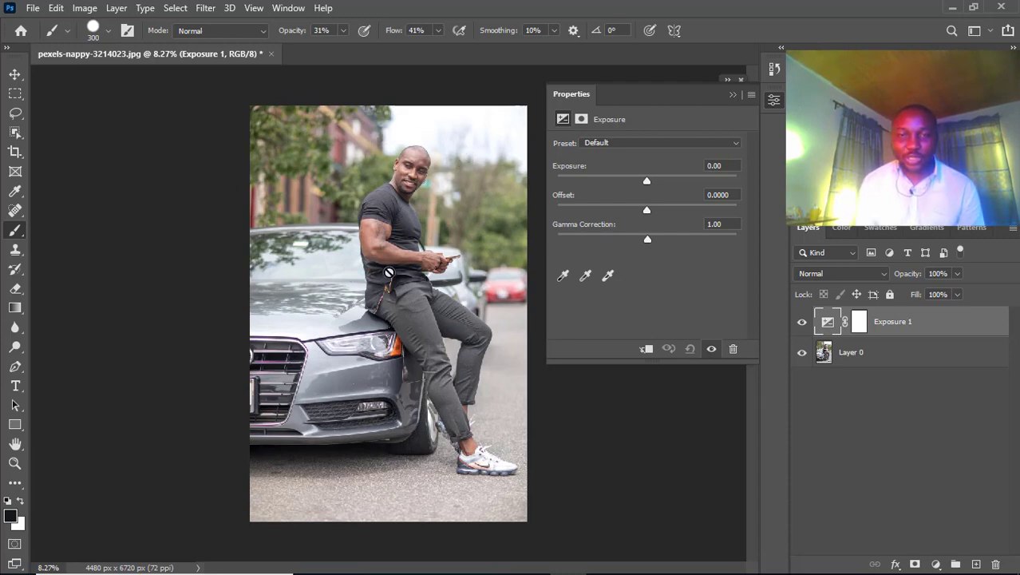
mouse_move(396, 232)
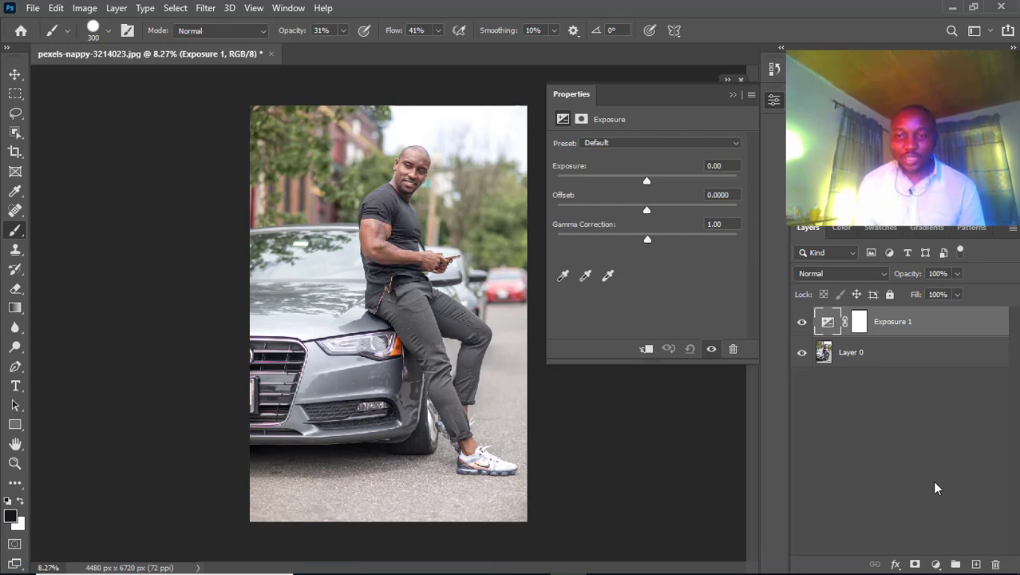
Peek at the adjustment layer type list without adding anything.
left_click(936, 565)
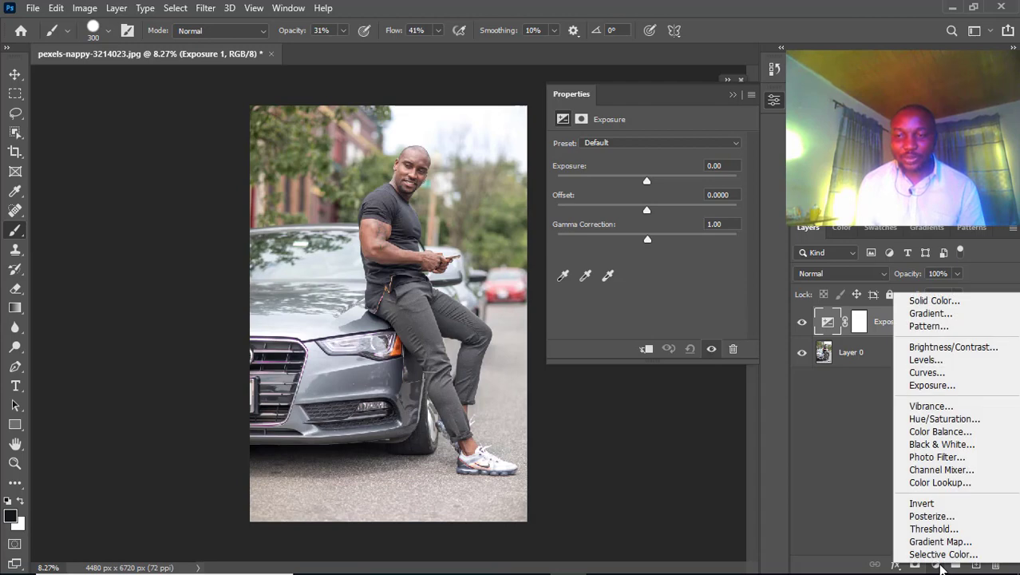
left_click(932, 385)
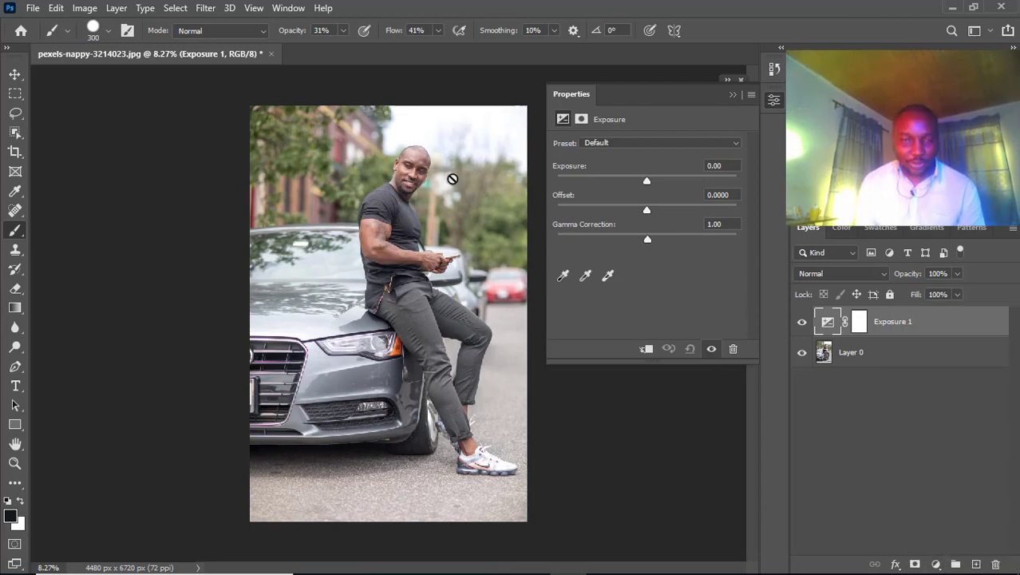
mouse_move(419, 167)
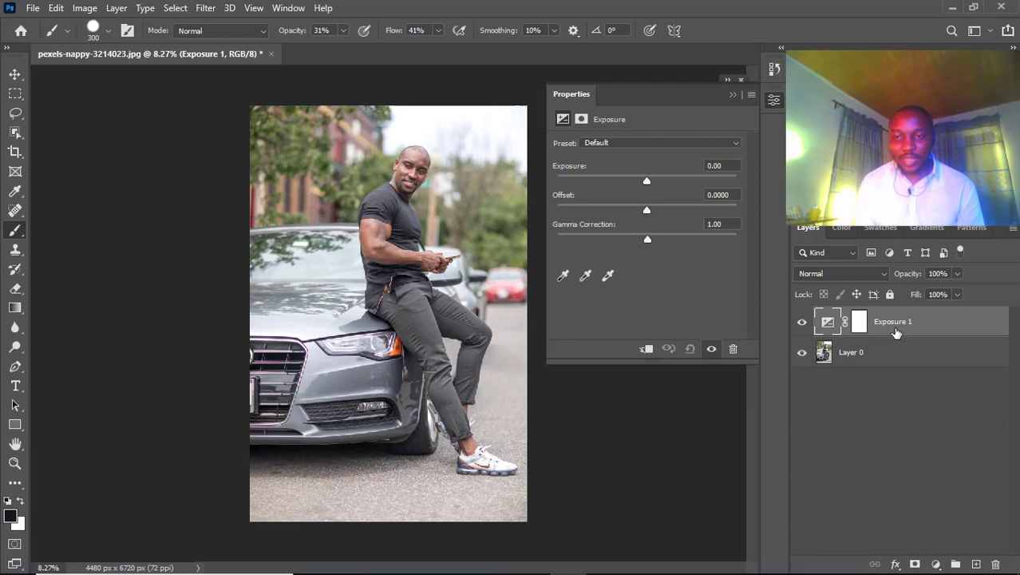
Move Layer 0 above Exposure 1, then restore Exposure 1 to the top of the stack.
left_click(850, 353)
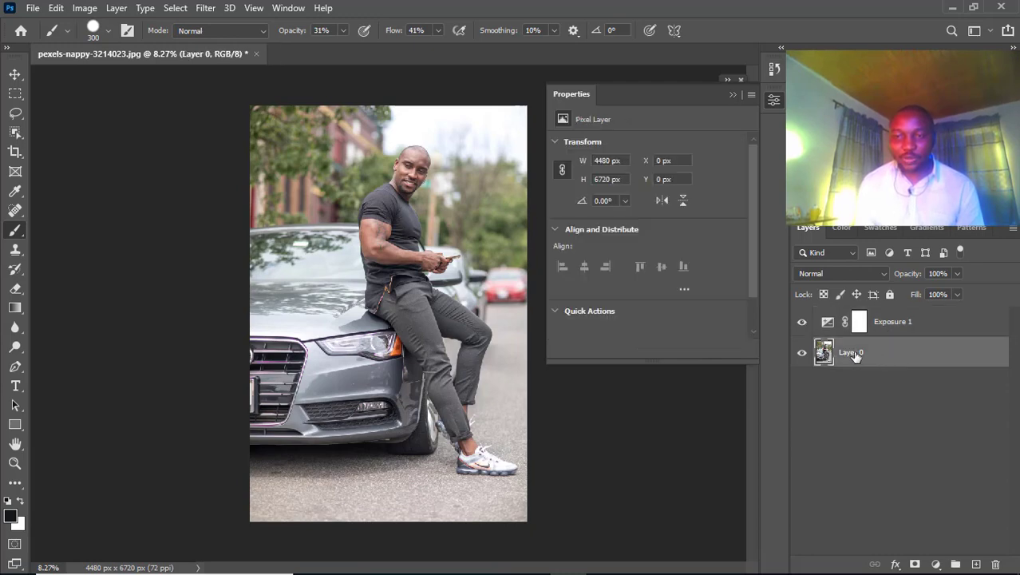
left_click(891, 323)
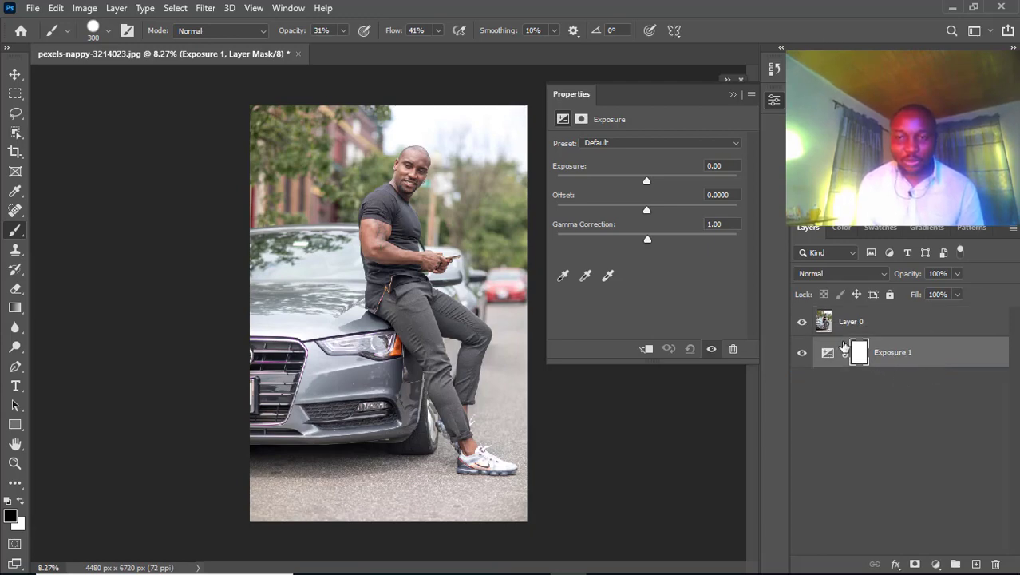
left_click(851, 321)
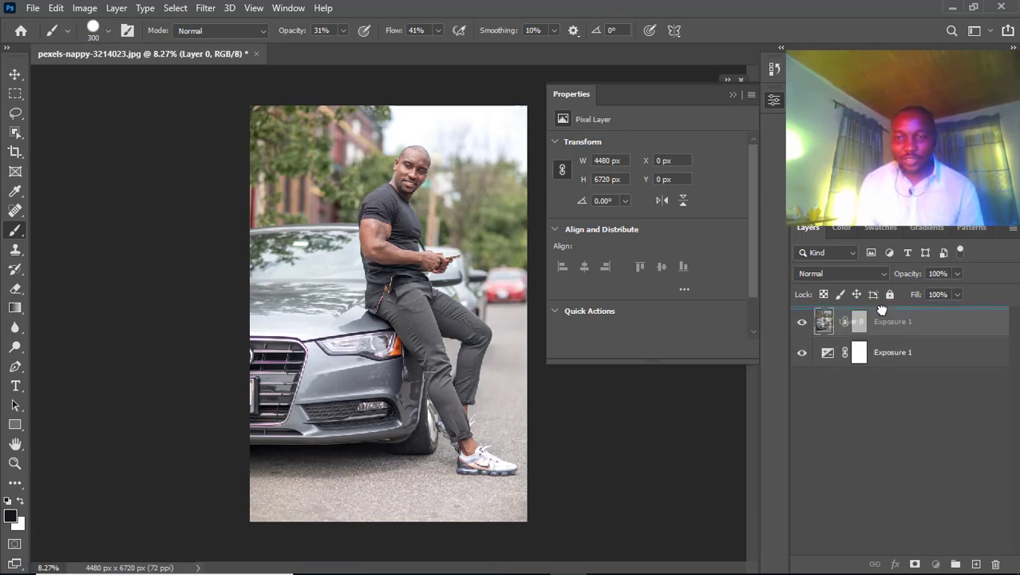
left_click(827, 321)
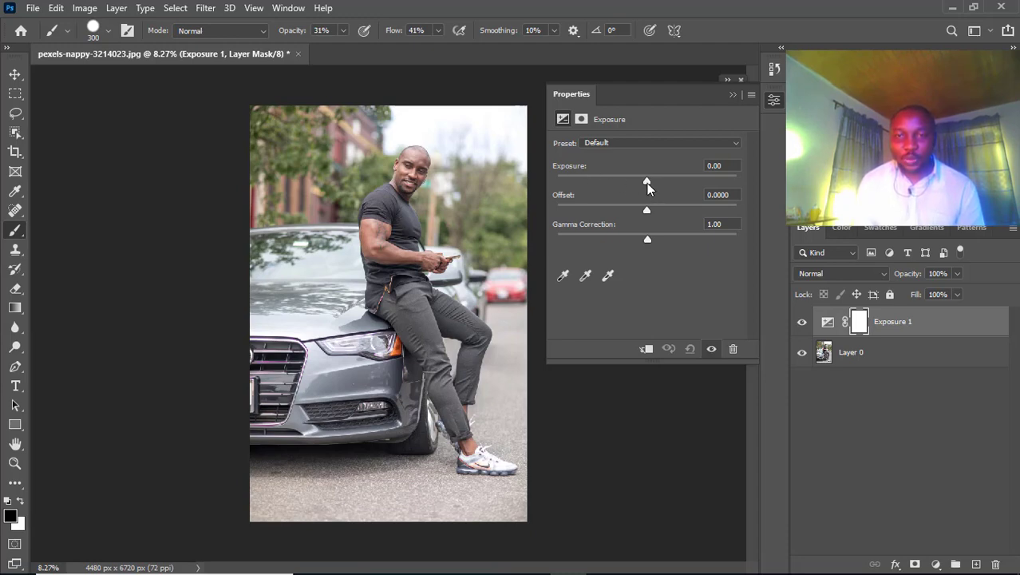
Lower the exposure toward -1.00, ending near -0.05 with offset -0.0052 and gamma 0.85.
left_click_drag(646, 178, 644, 179)
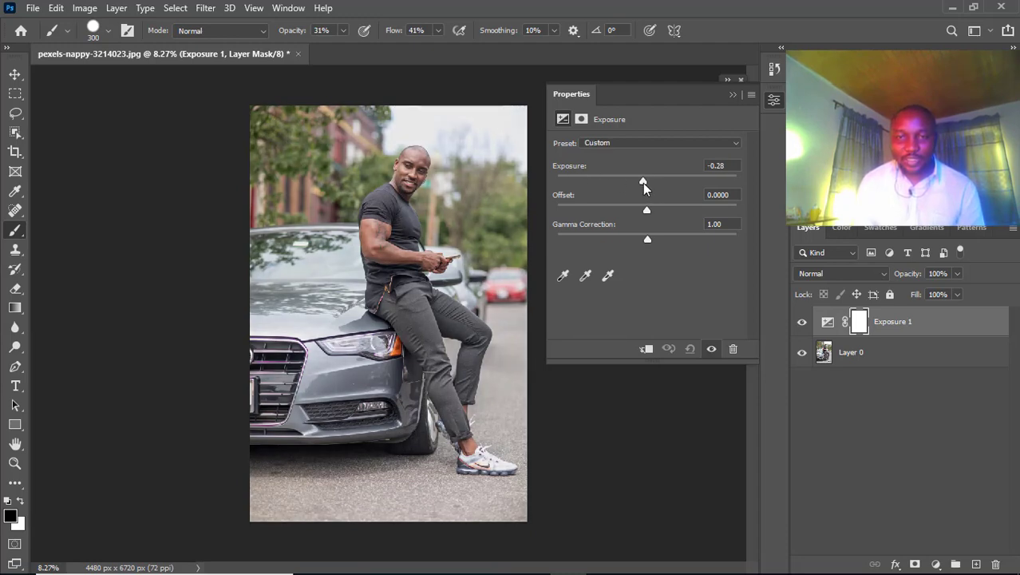
left_click_drag(643, 179, 640, 179)
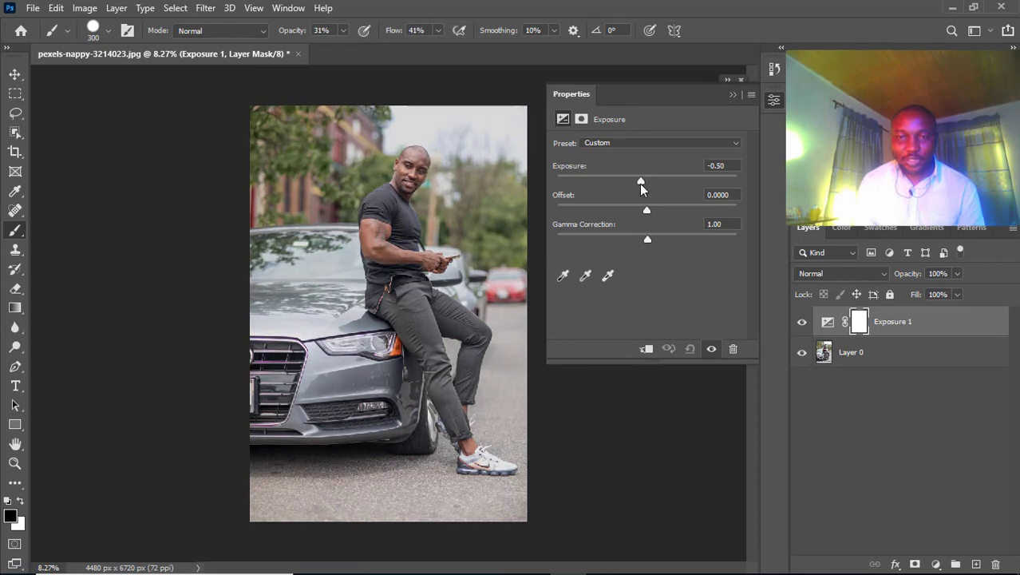
left_click_drag(642, 180, 632, 181)
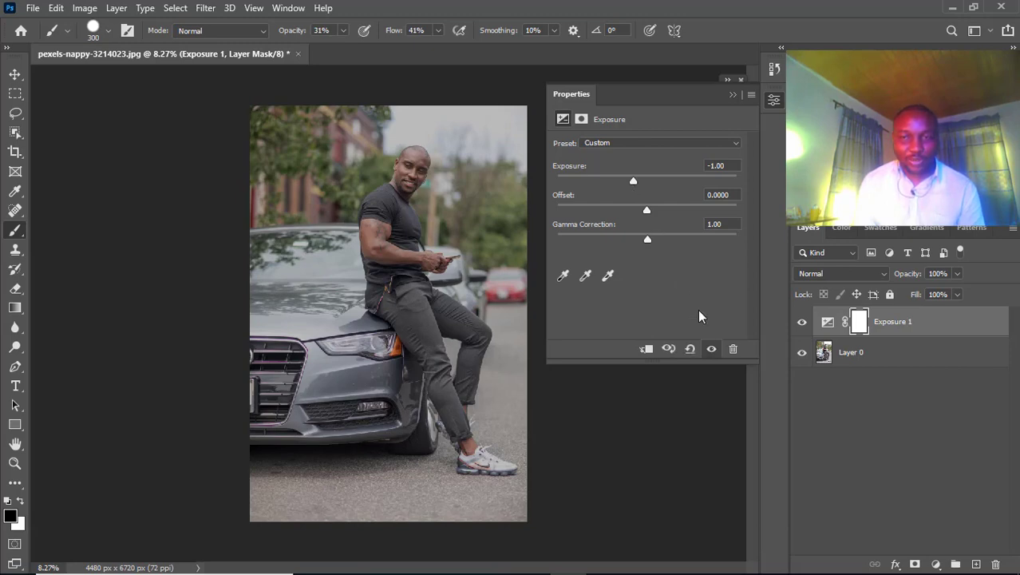
left_click(690, 348)
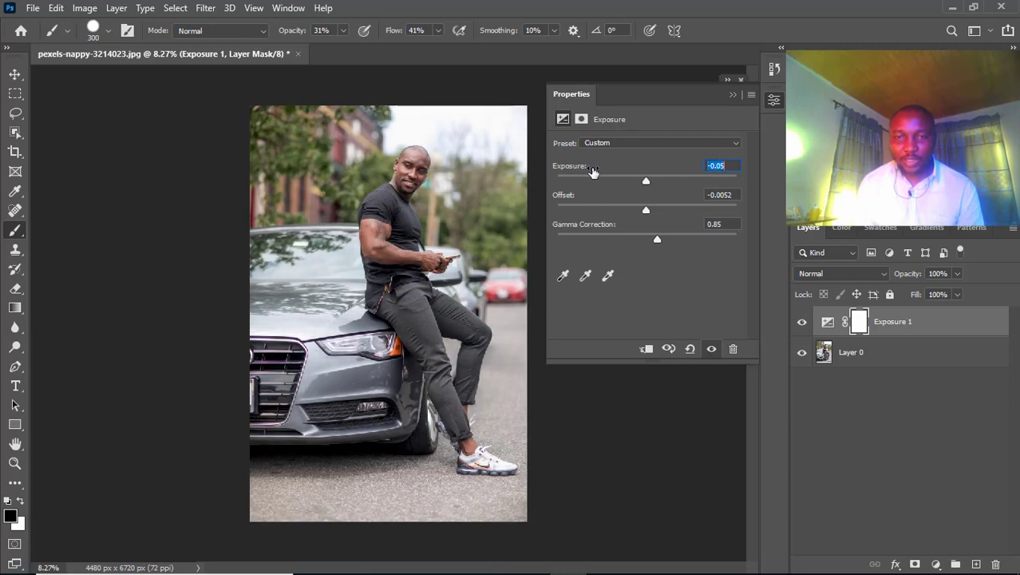
Set the Exposure value to -0.31, leaving offset -0.0052 and gamma 0.85.
left_click_drag(645, 181, 643, 181)
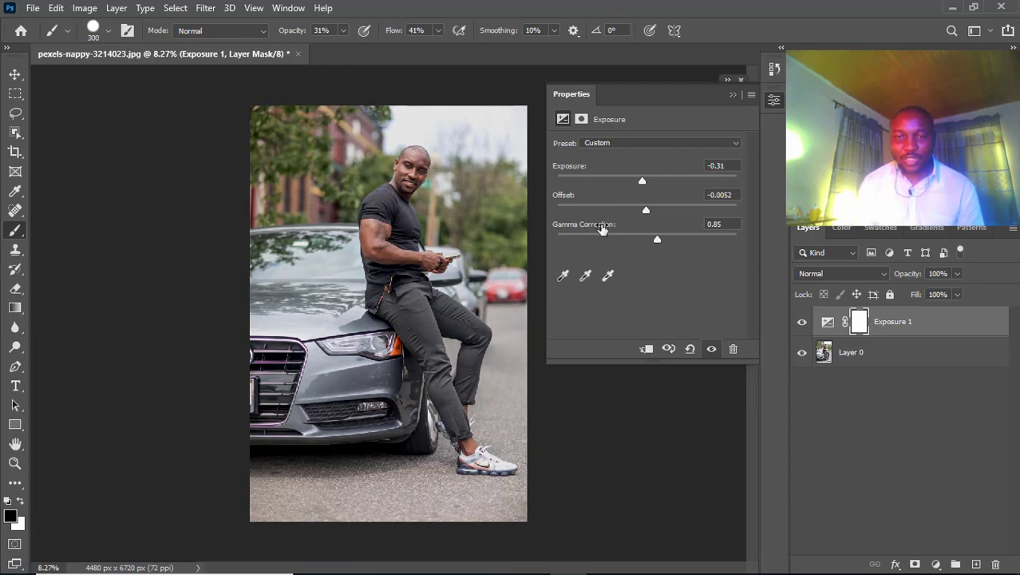
mouse_move(440, 389)
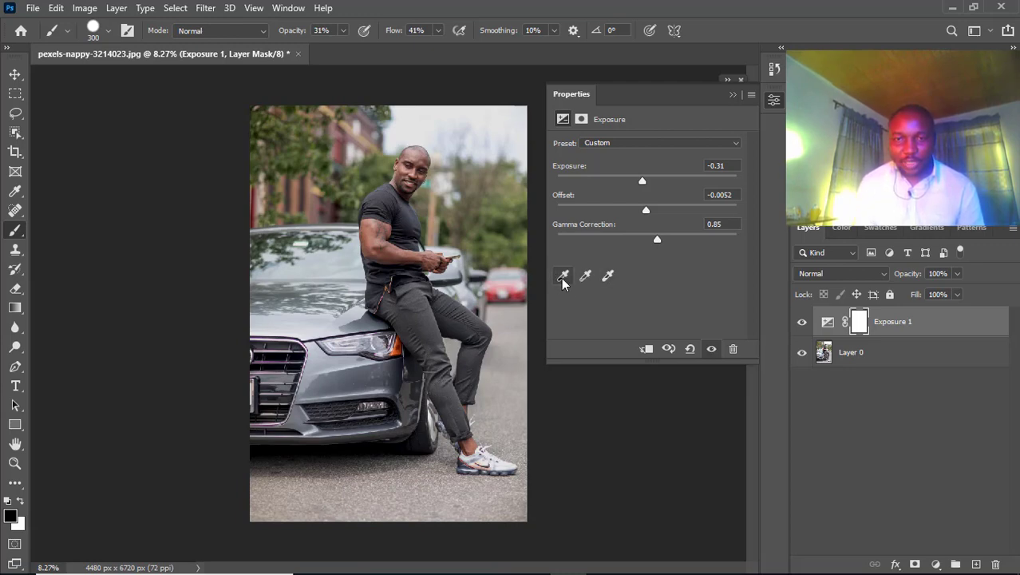
mouse_move(562, 275)
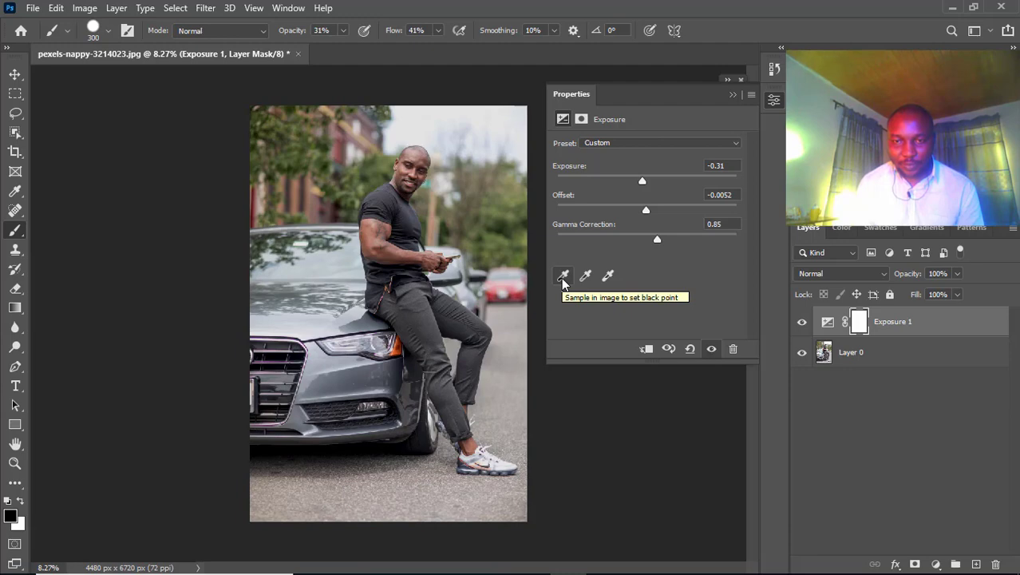
mouse_move(567, 288)
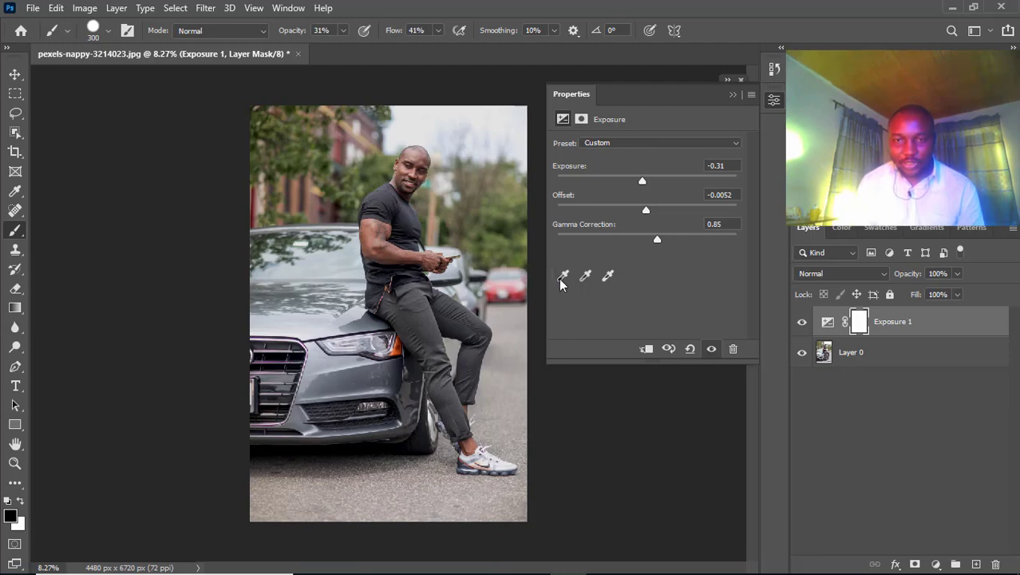
mouse_move(608, 276)
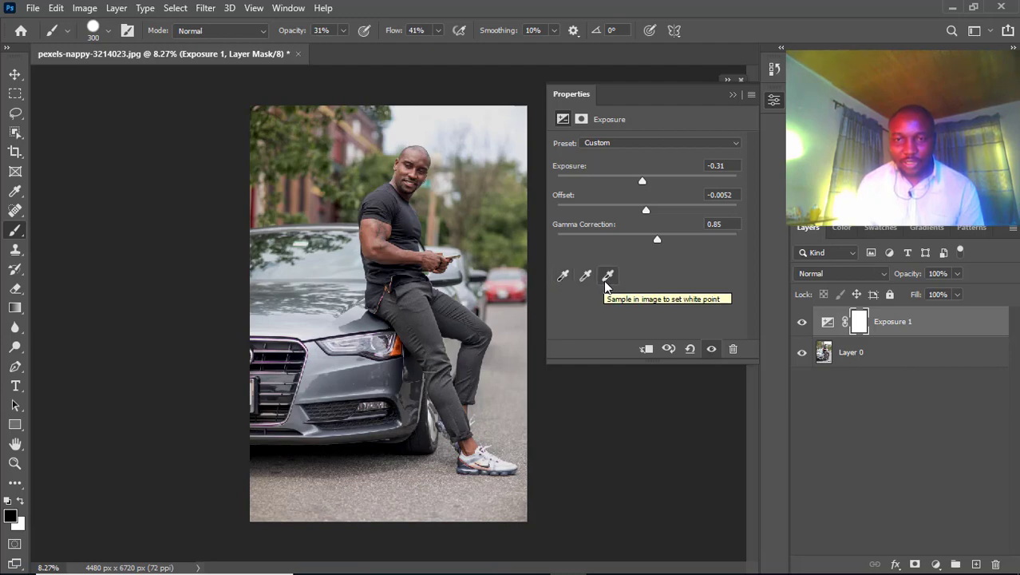
mouse_move(586, 275)
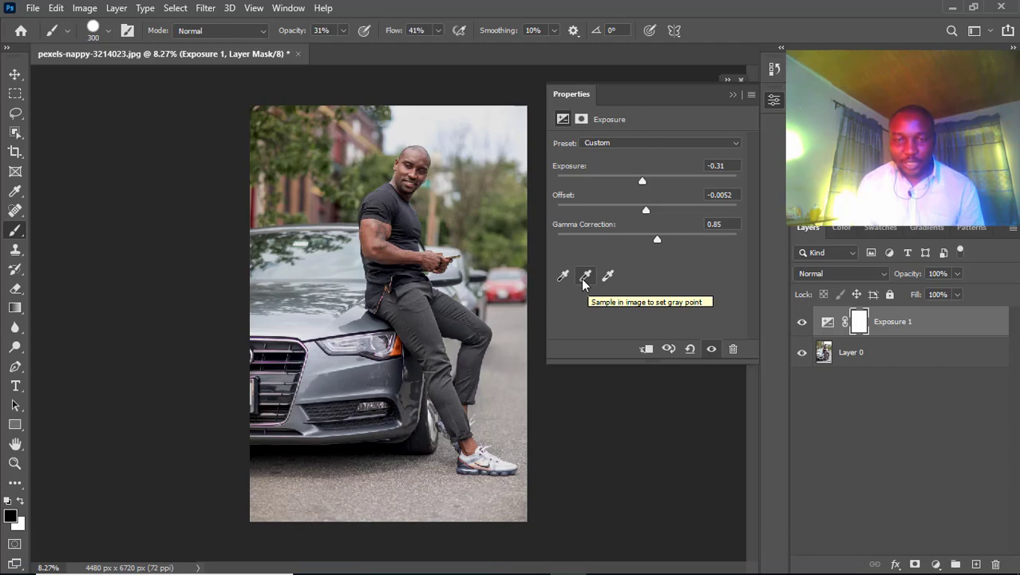
mouse_move(563, 275)
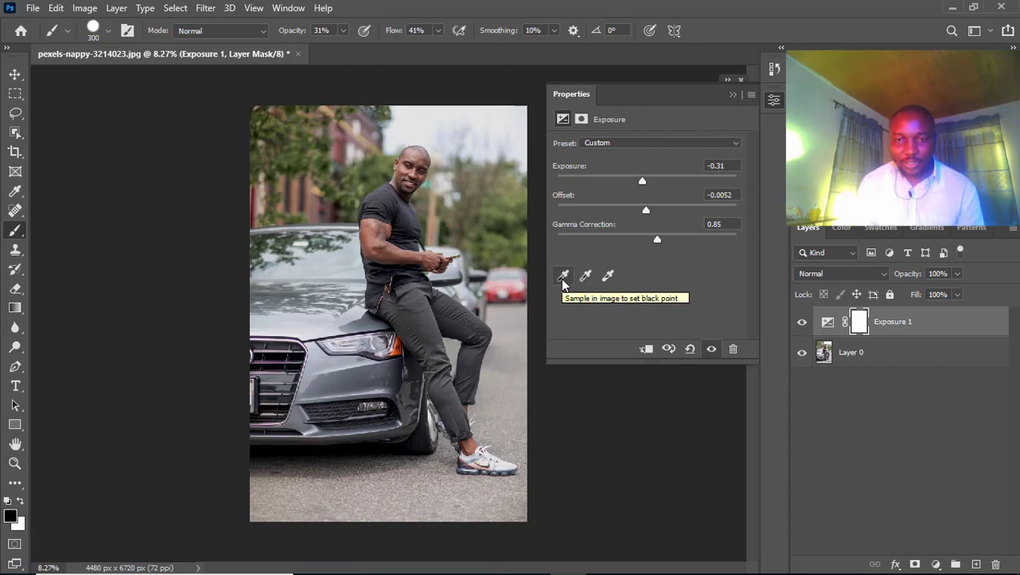
mouse_move(586, 274)
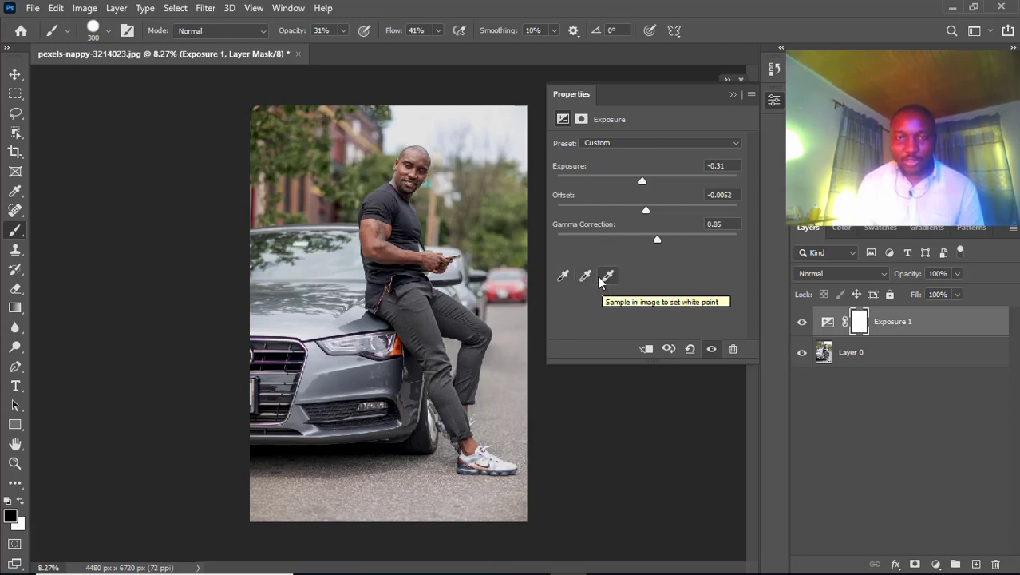
mouse_move(584, 274)
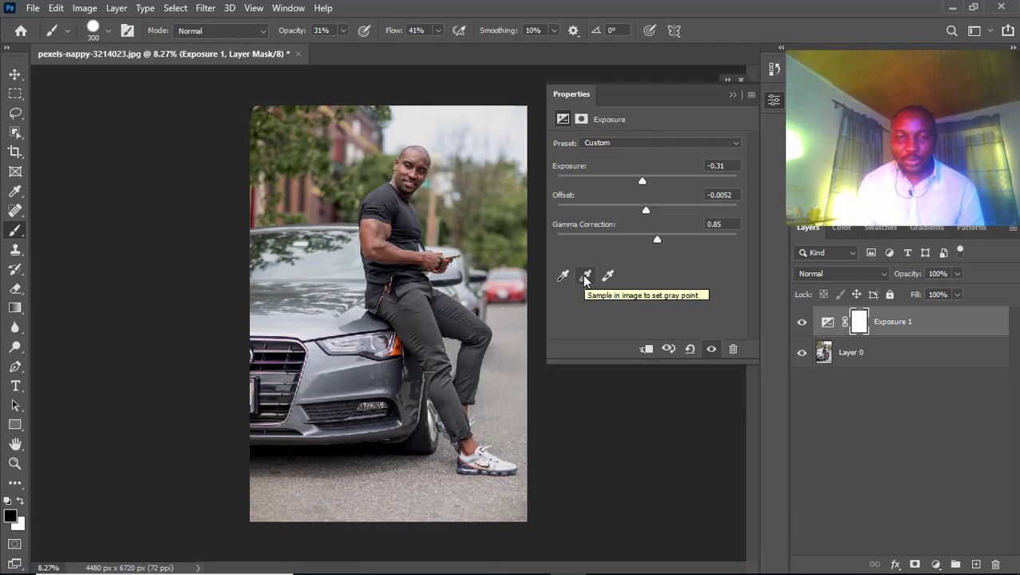
mouse_move(585, 278)
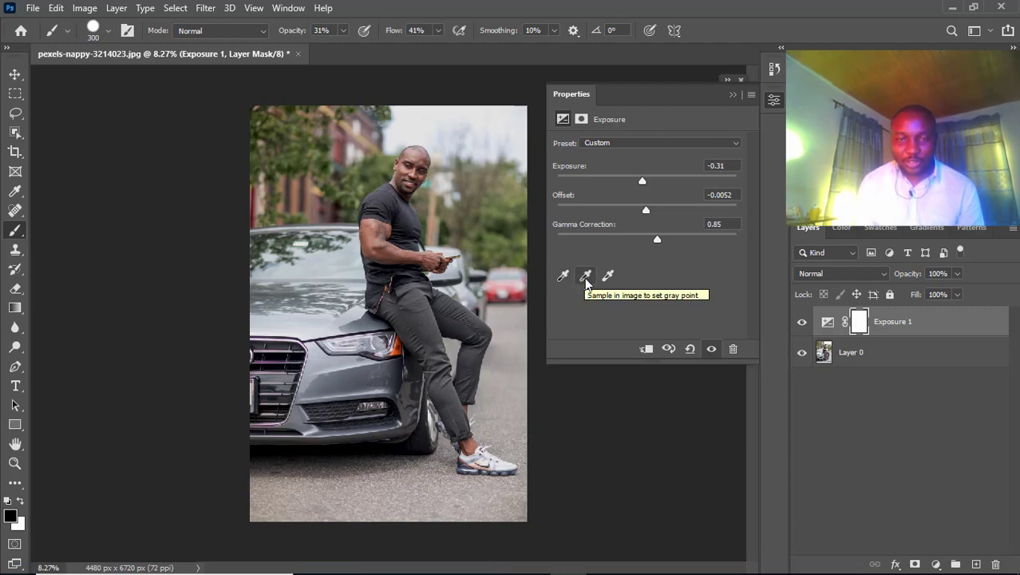
mouse_move(672, 257)
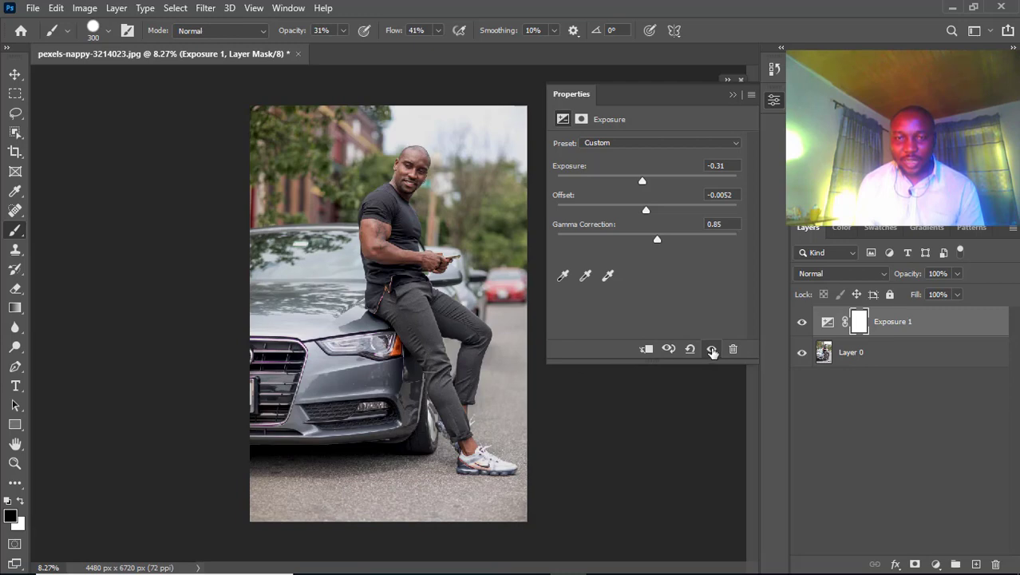
Clip the Exposure 1 adjustment layer to Layer 0 beneath it.
left_click(802, 321)
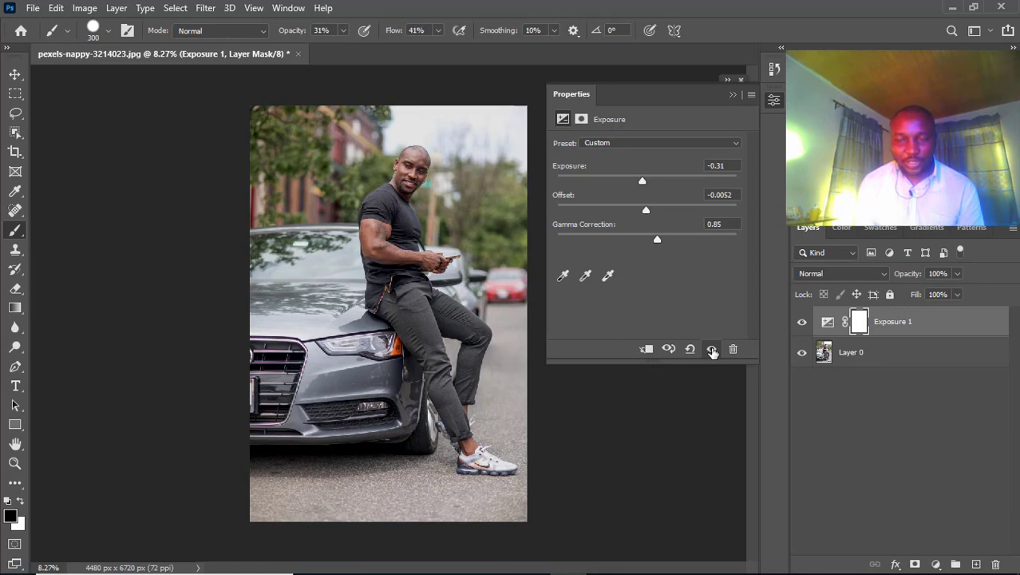
mouse_move(653, 355)
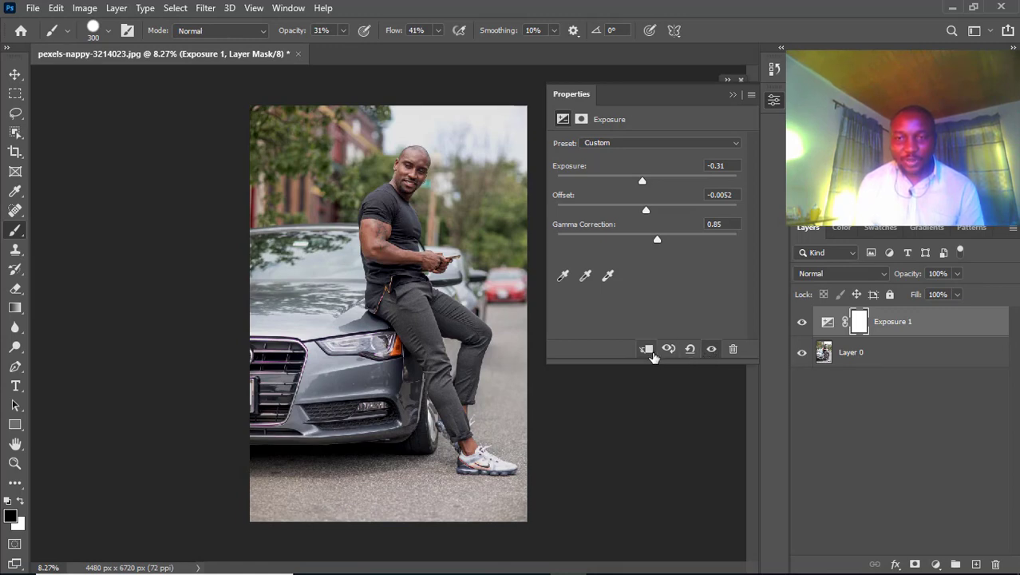
mouse_move(690, 349)
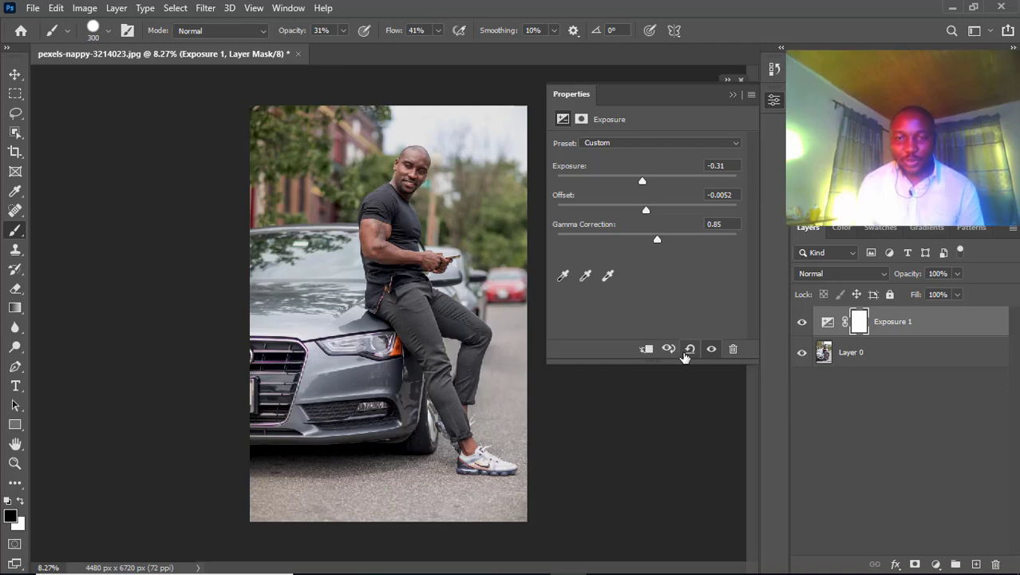
mouse_move(686, 355)
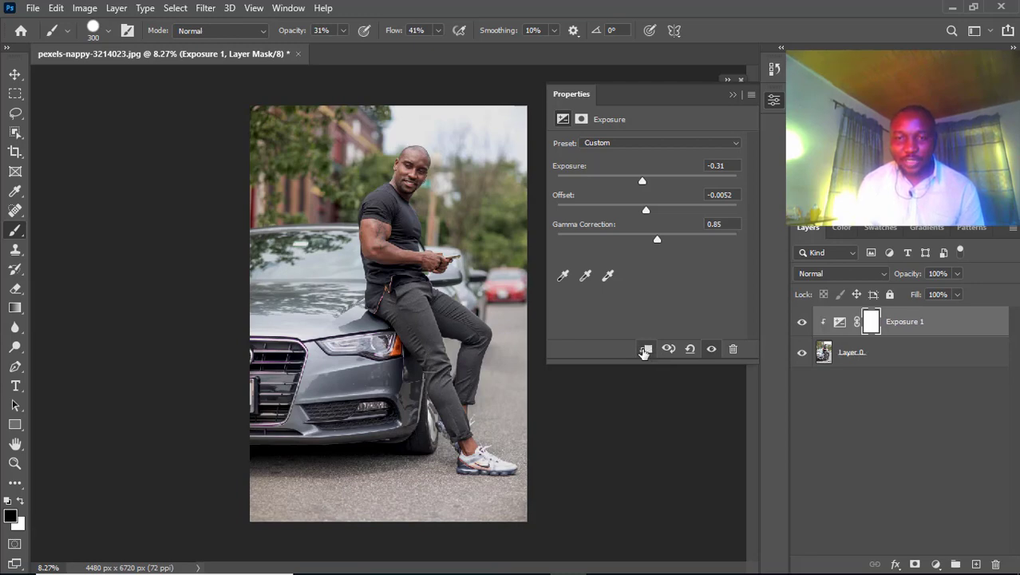
mouse_move(871, 352)
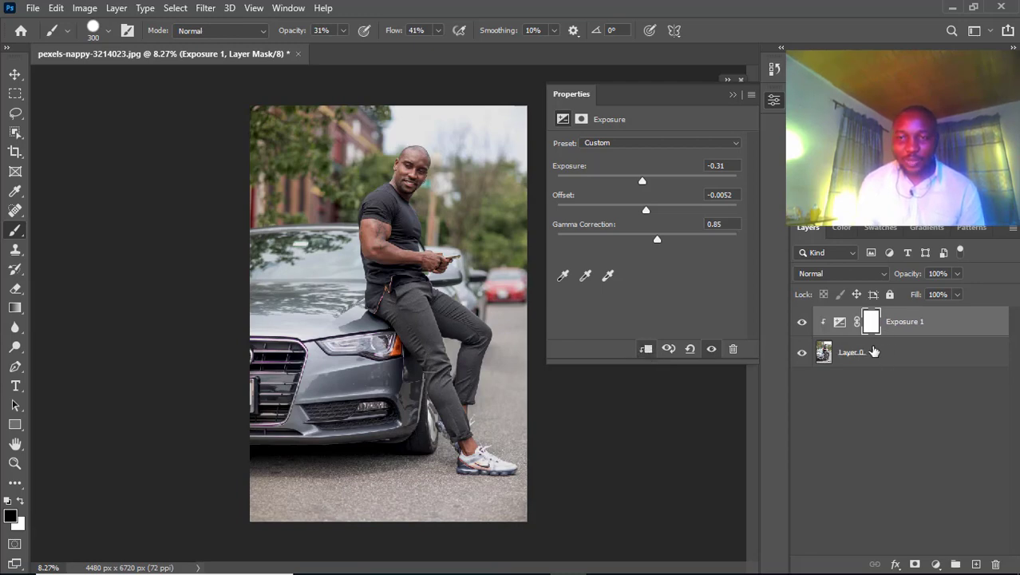
mouse_move(868, 375)
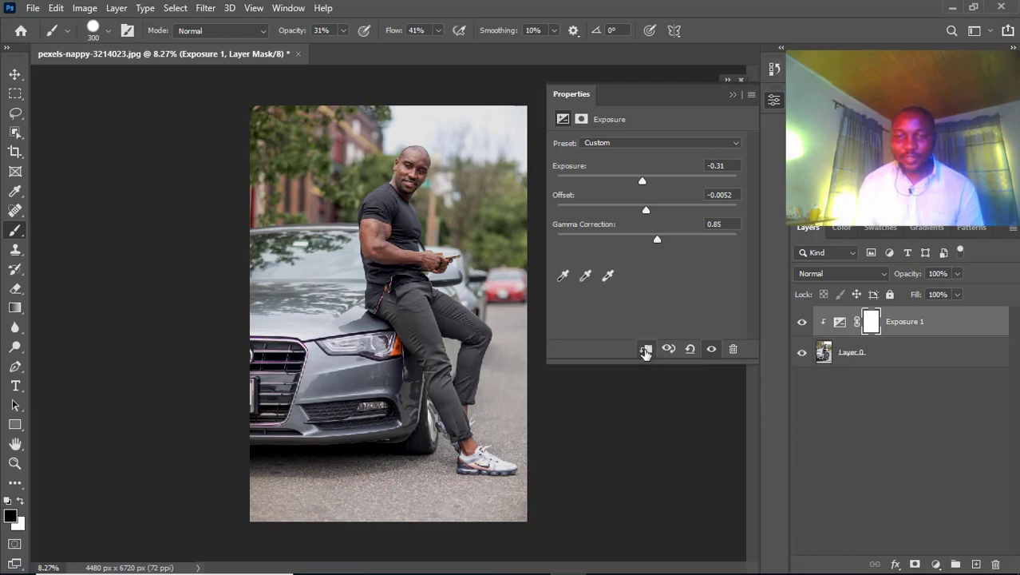
mouse_move(645, 348)
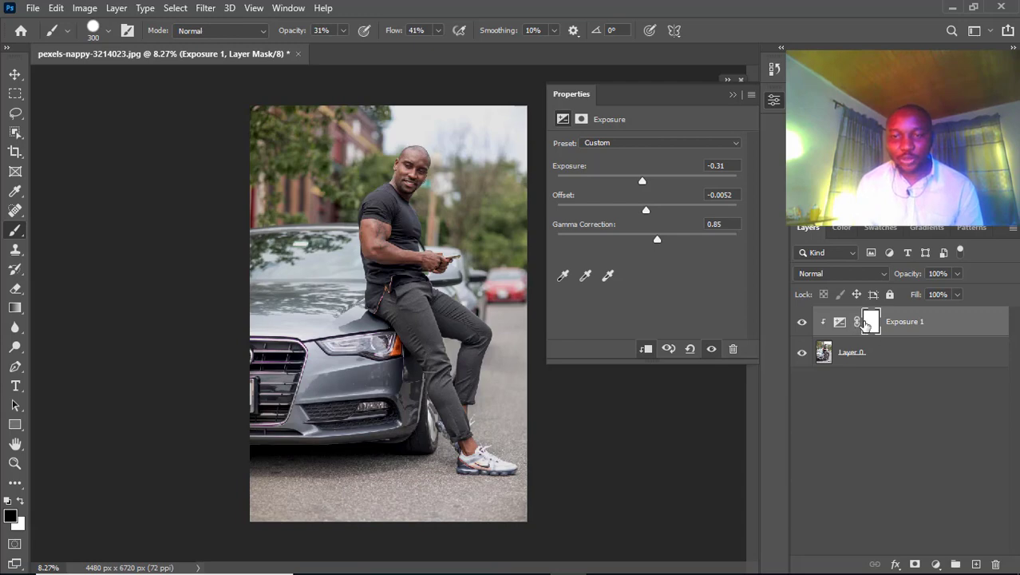
mouse_move(871, 323)
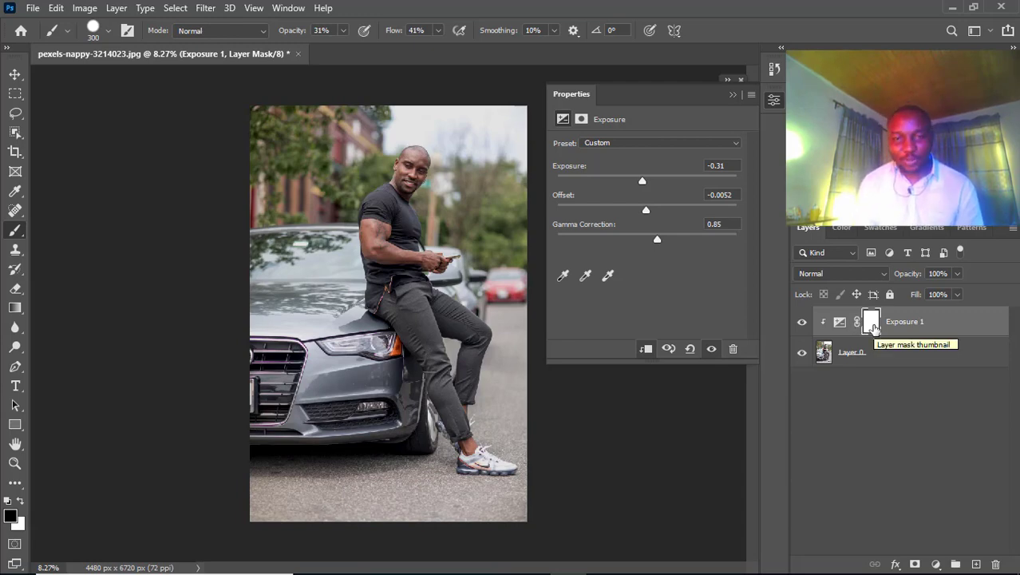
Show the Exposure 1 mask settings, briefly disable the mask, then re-enable it.
left_click(872, 323)
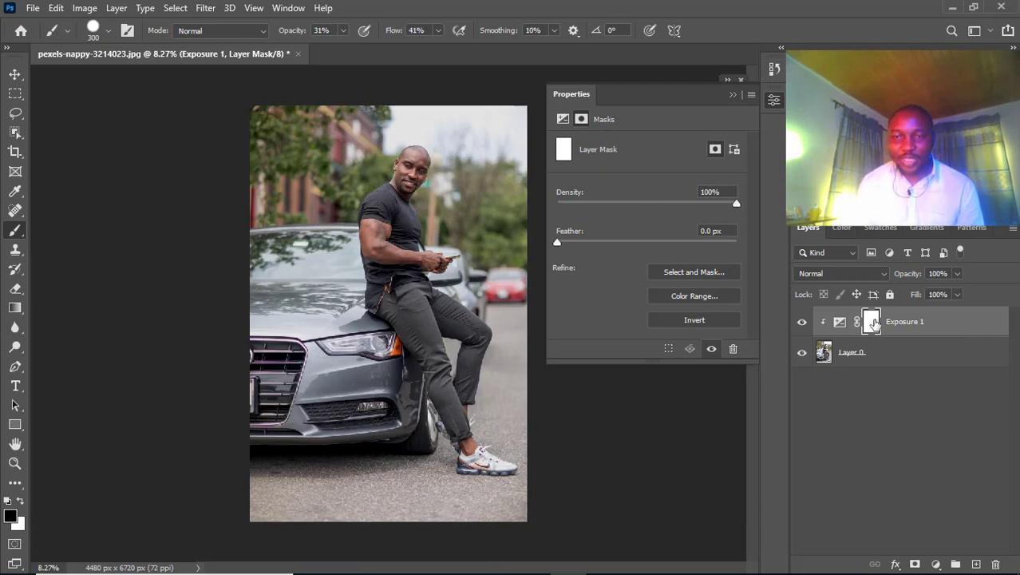
mouse_move(428, 220)
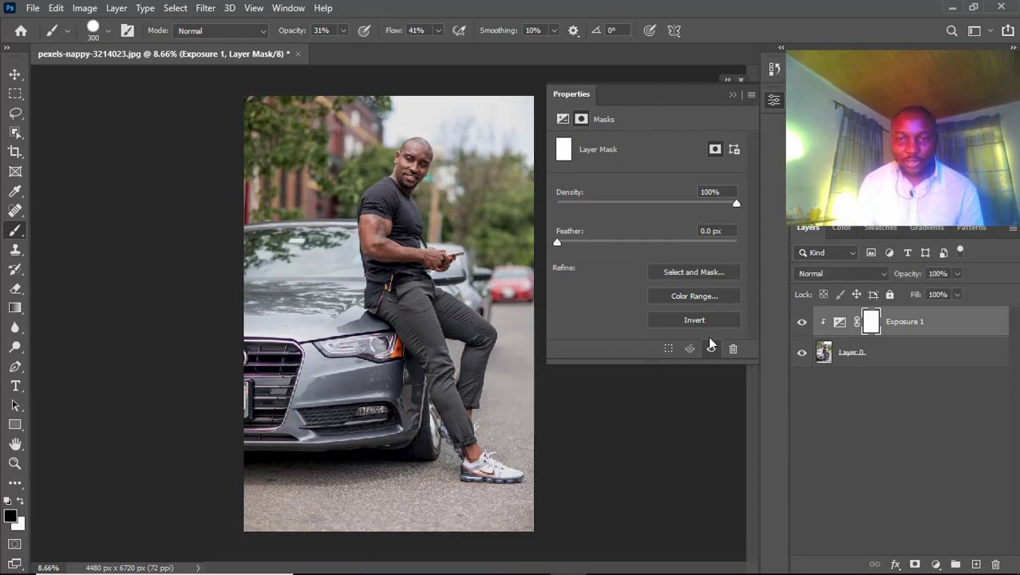
mouse_move(712, 348)
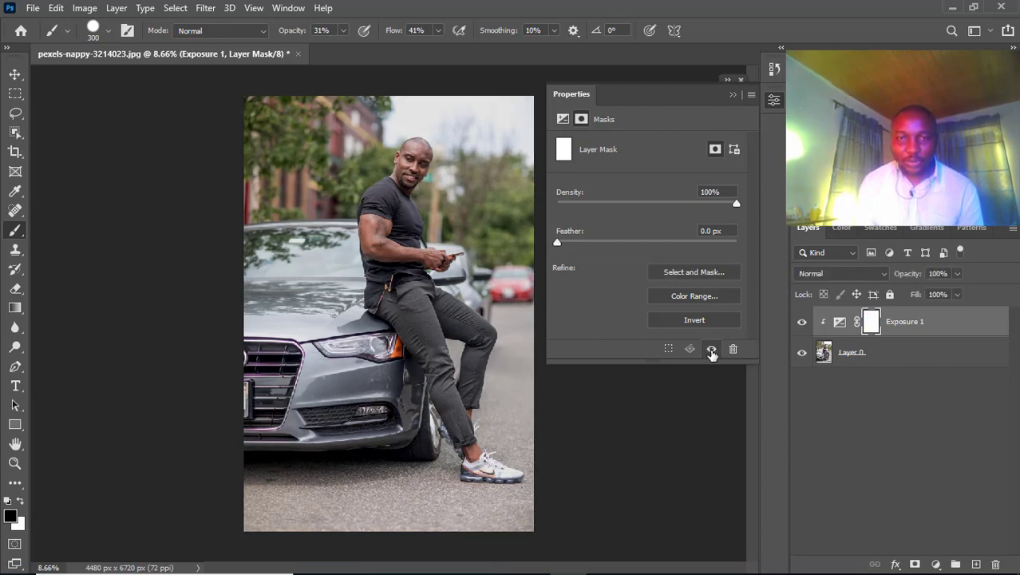
left_click(839, 321)
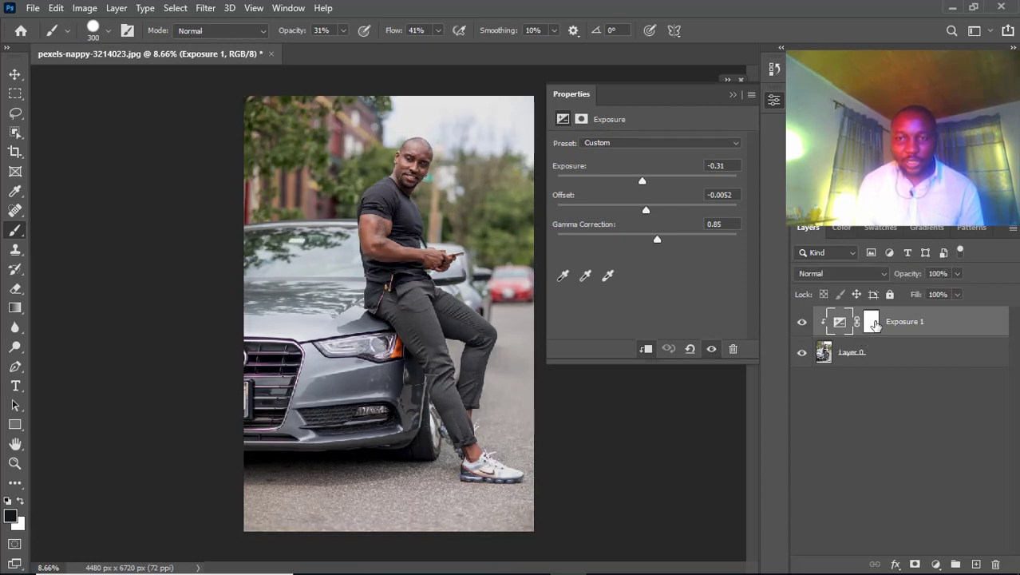
left_click(866, 321)
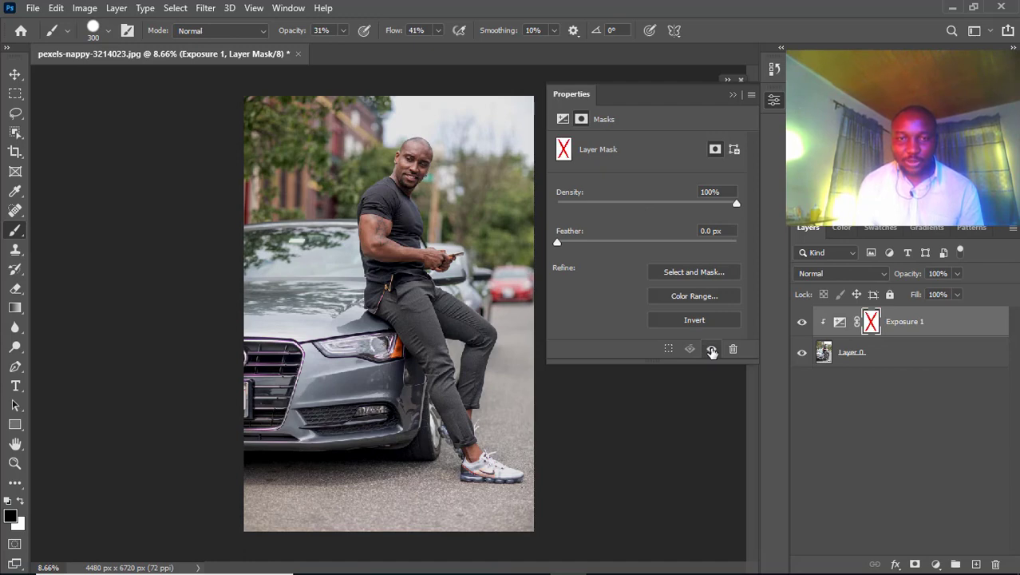
left_click(711, 348)
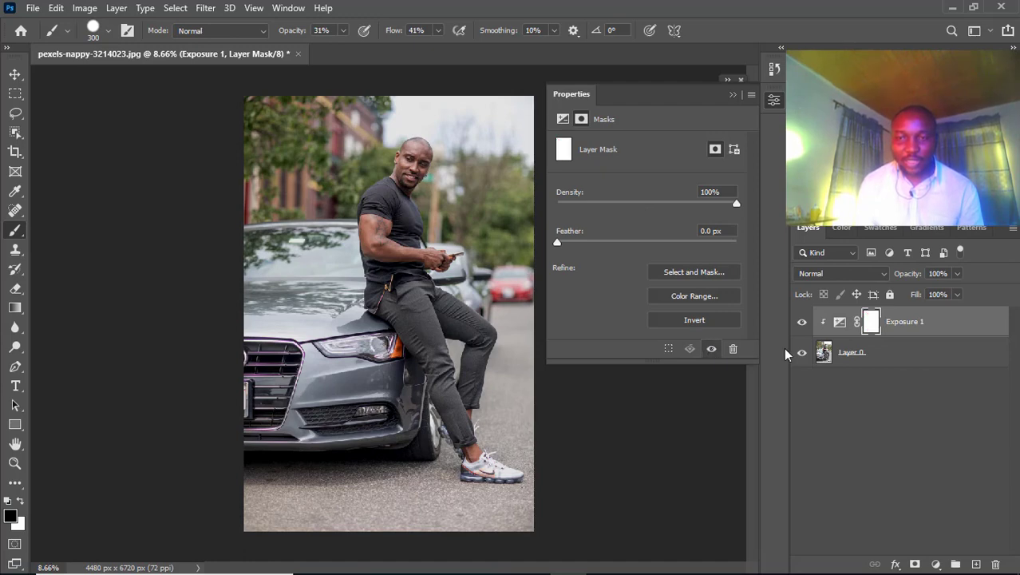
mouse_move(383, 189)
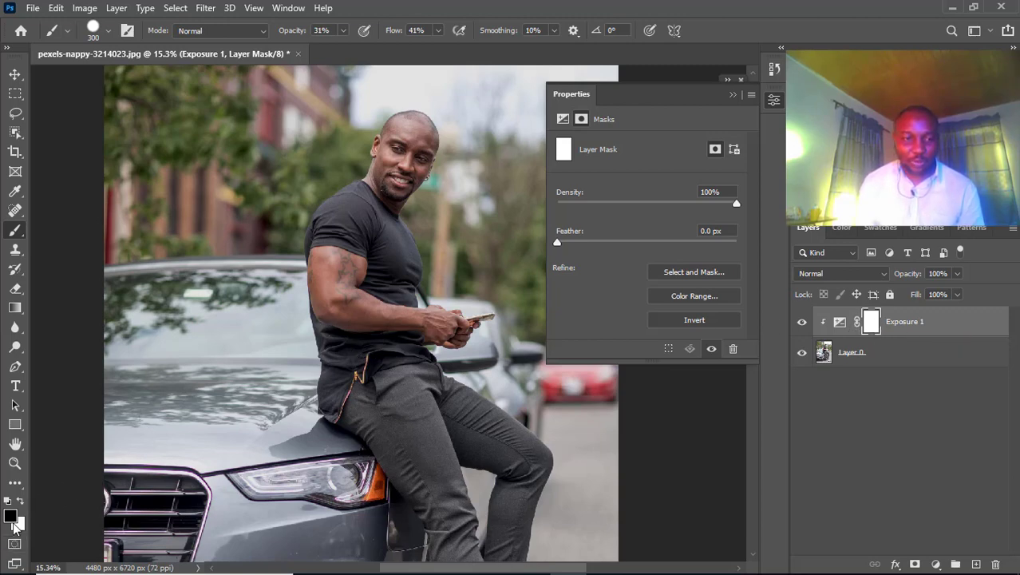
mouse_move(19, 505)
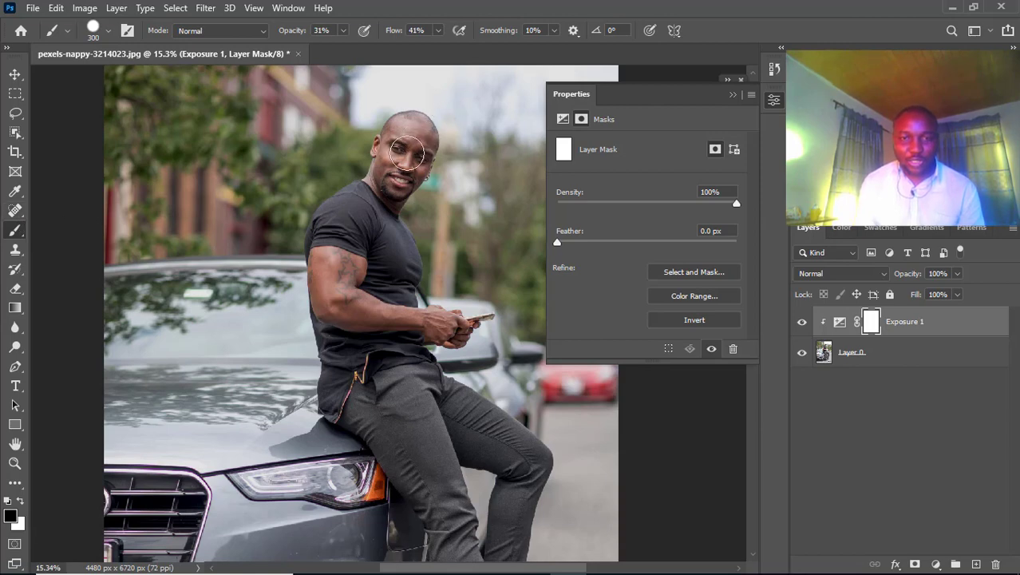
left_click(801, 322)
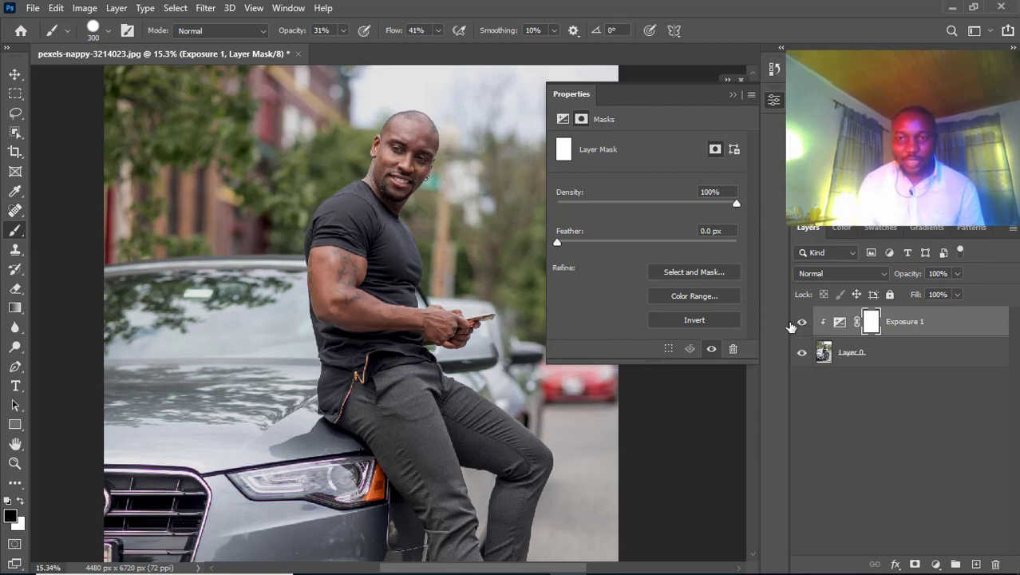
left_click(839, 323)
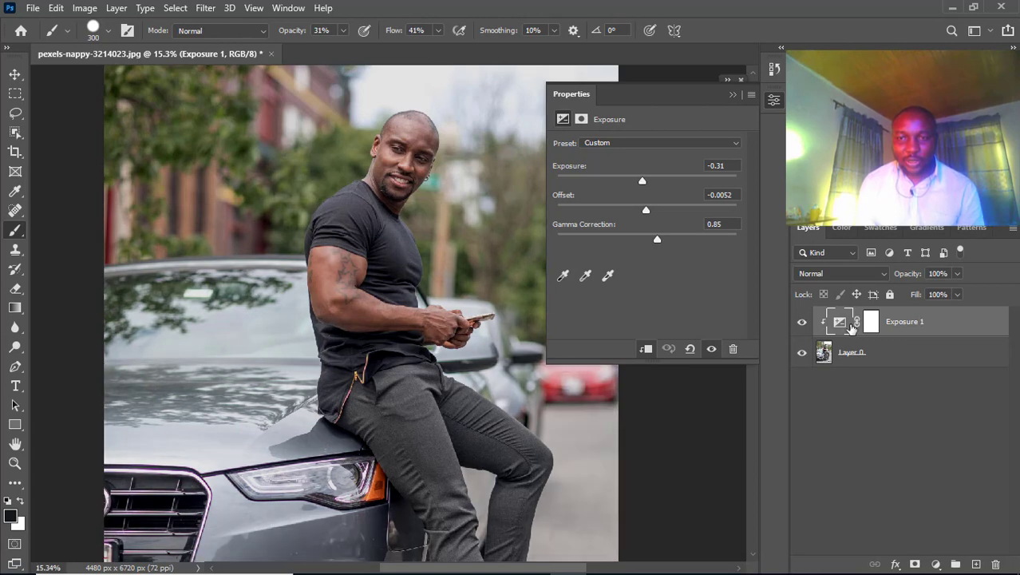
left_click(860, 323)
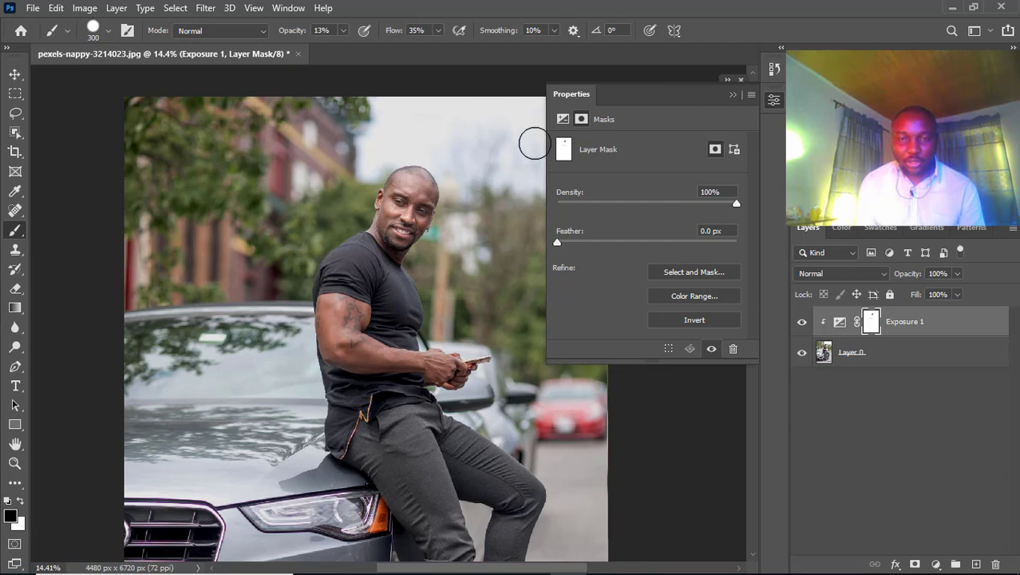
mouse_move(472, 156)
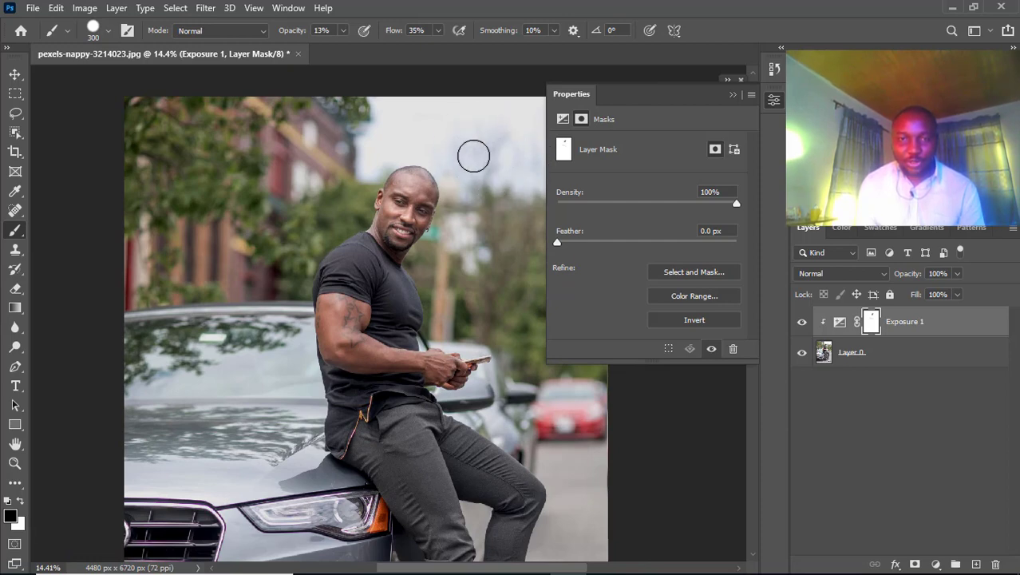
mouse_move(115, 134)
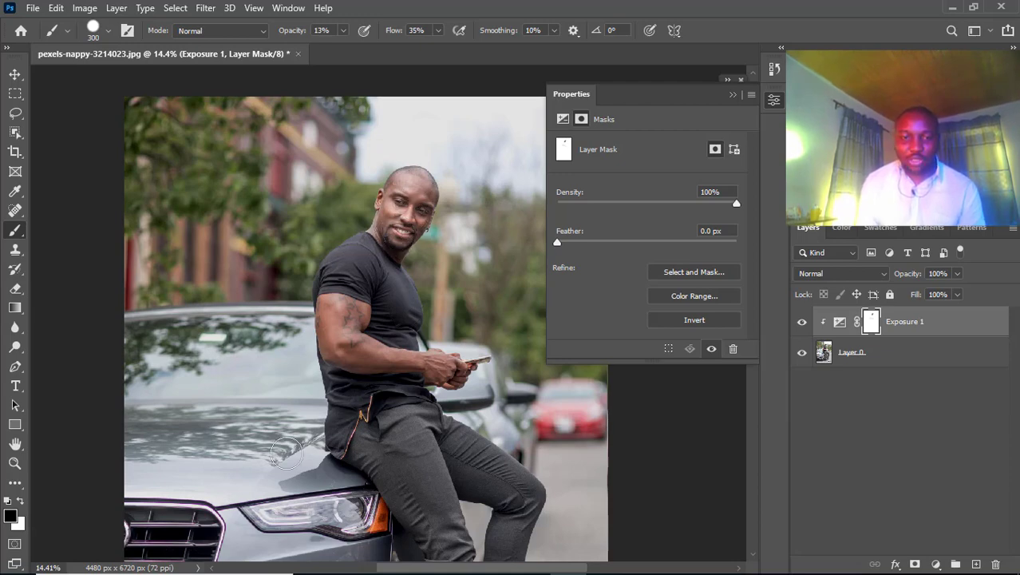
mouse_move(408, 195)
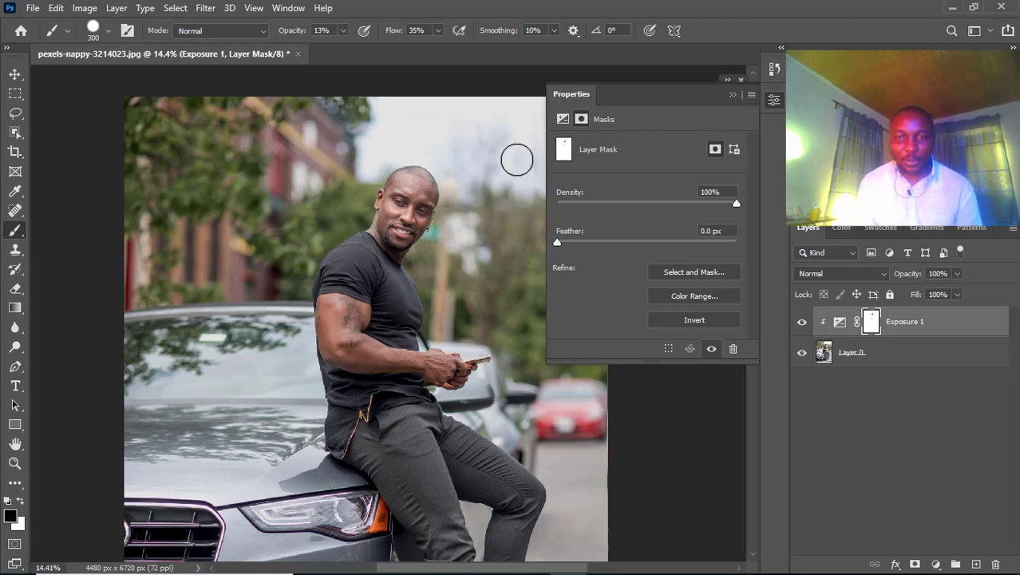
mouse_move(564, 166)
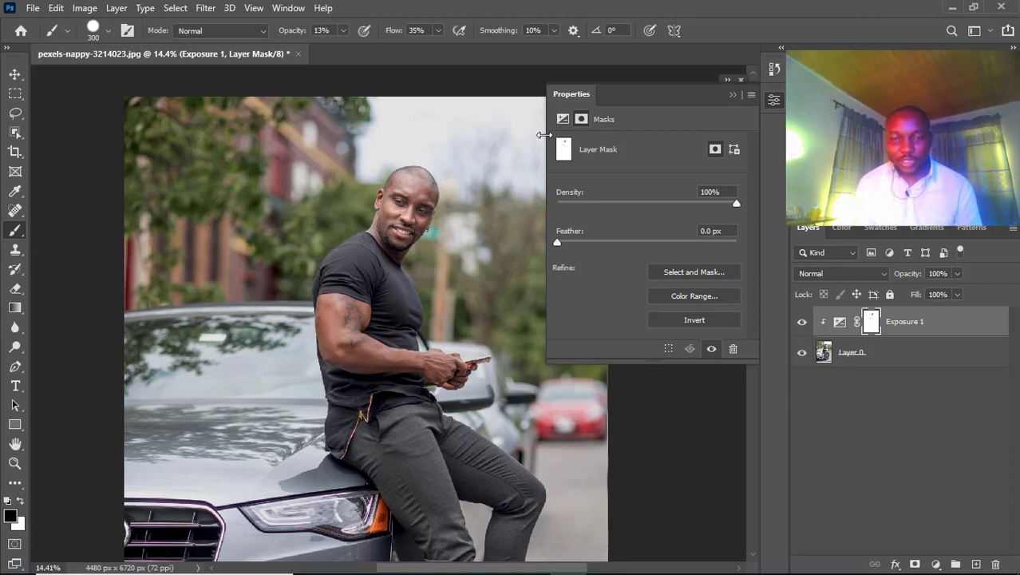
mouse_move(460, 179)
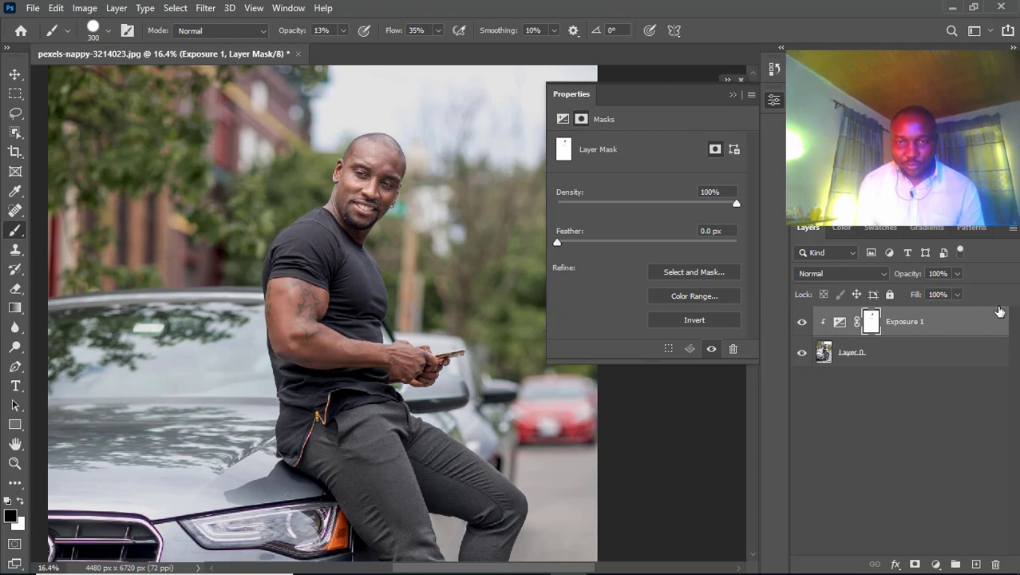
mouse_move(243, 325)
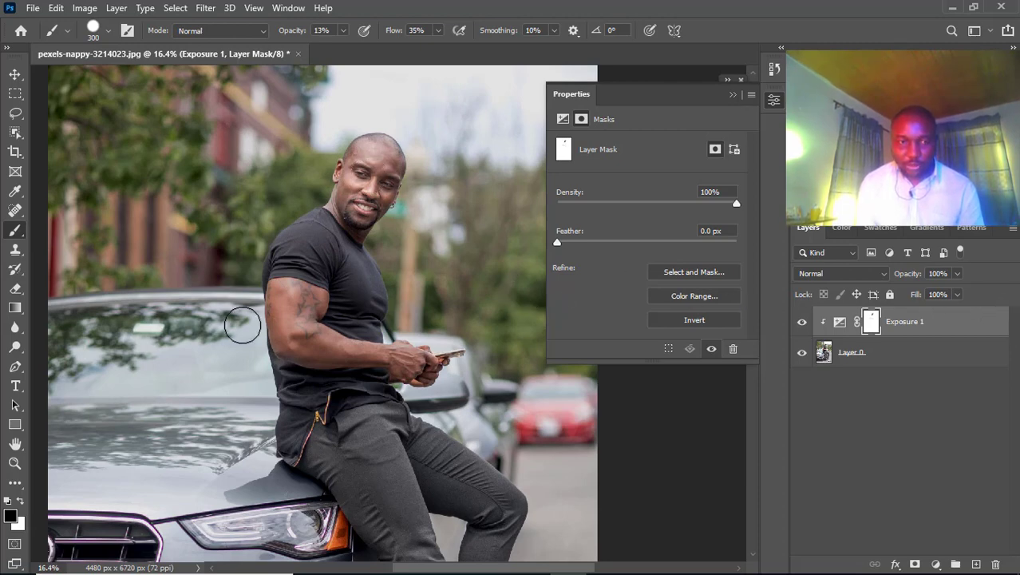
mouse_move(358, 222)
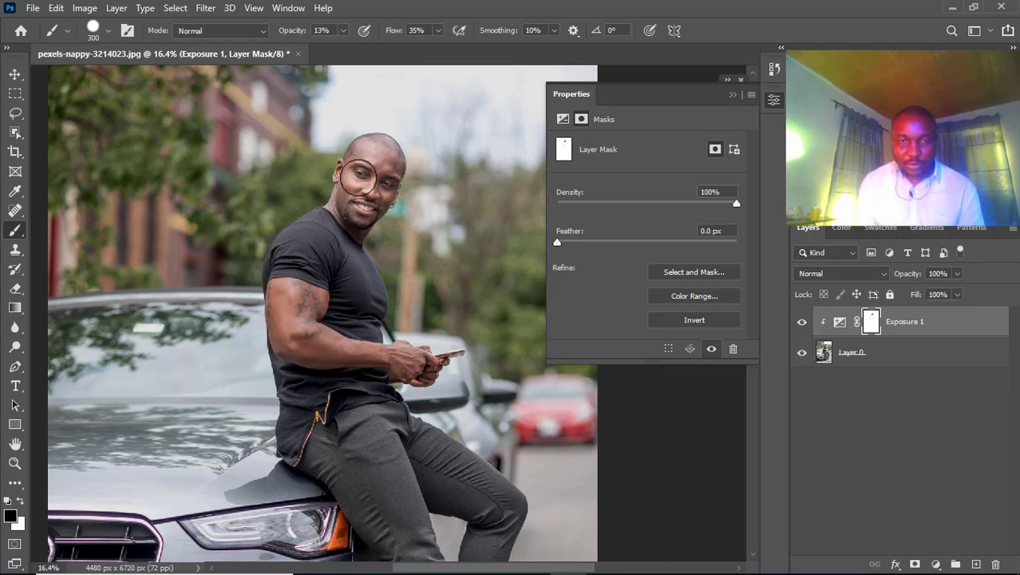
Paint the mask over the man's face and close the Properties panel.
left_click_drag(360, 176, 316, 252)
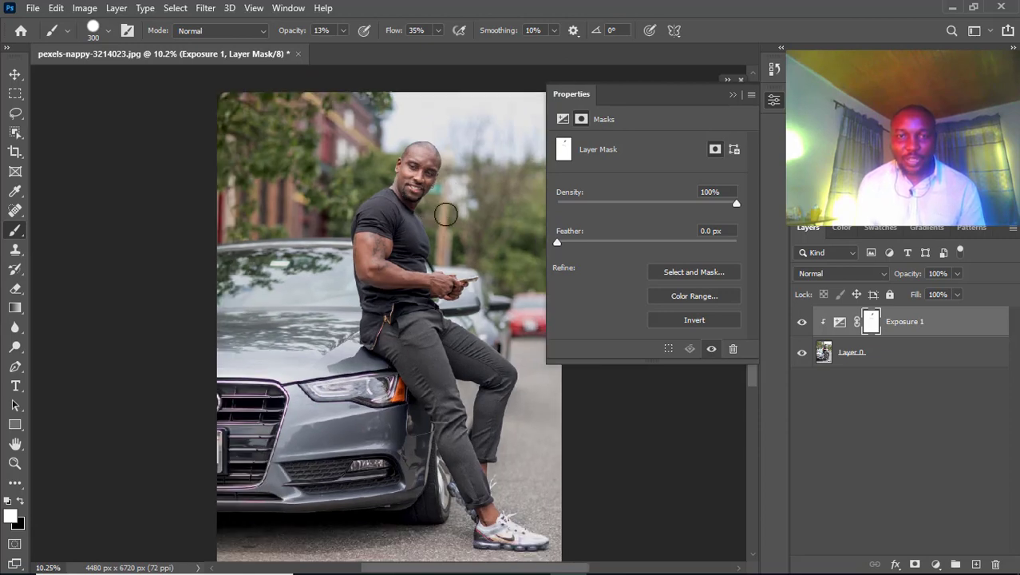
left_click(741, 80)
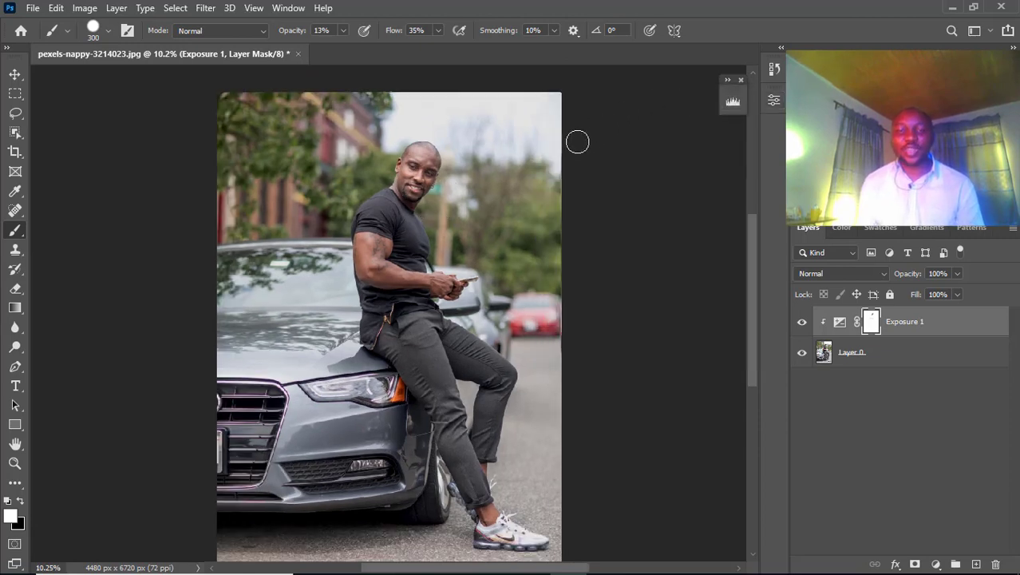